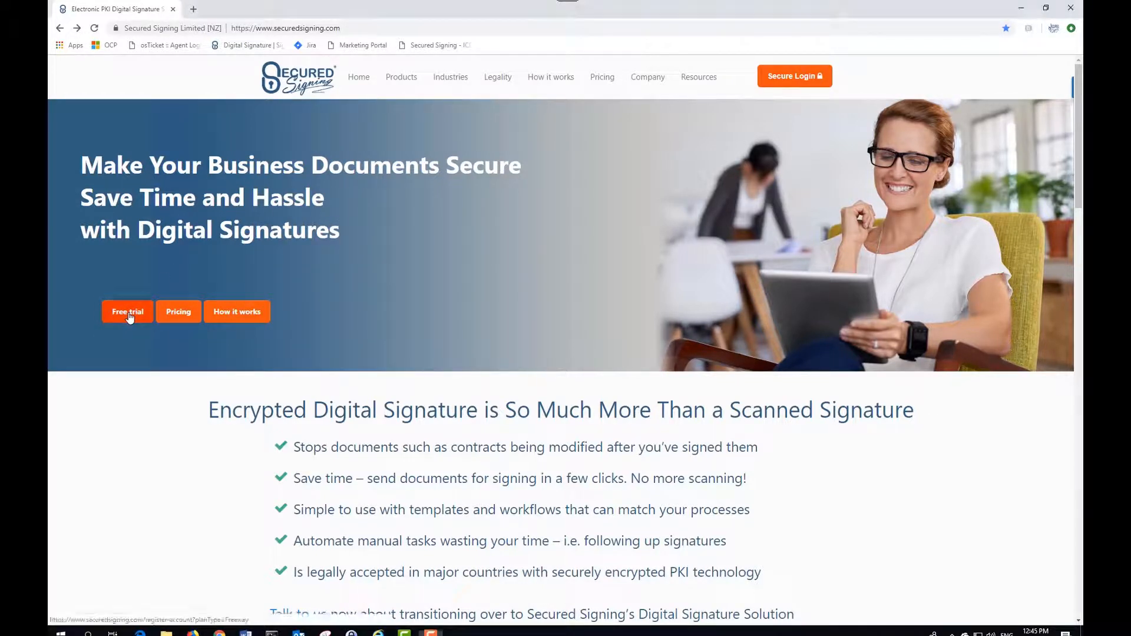
# - Open the Secured Signing free-trial registration page from the website in Chrome
pyautogui.click(127, 311)
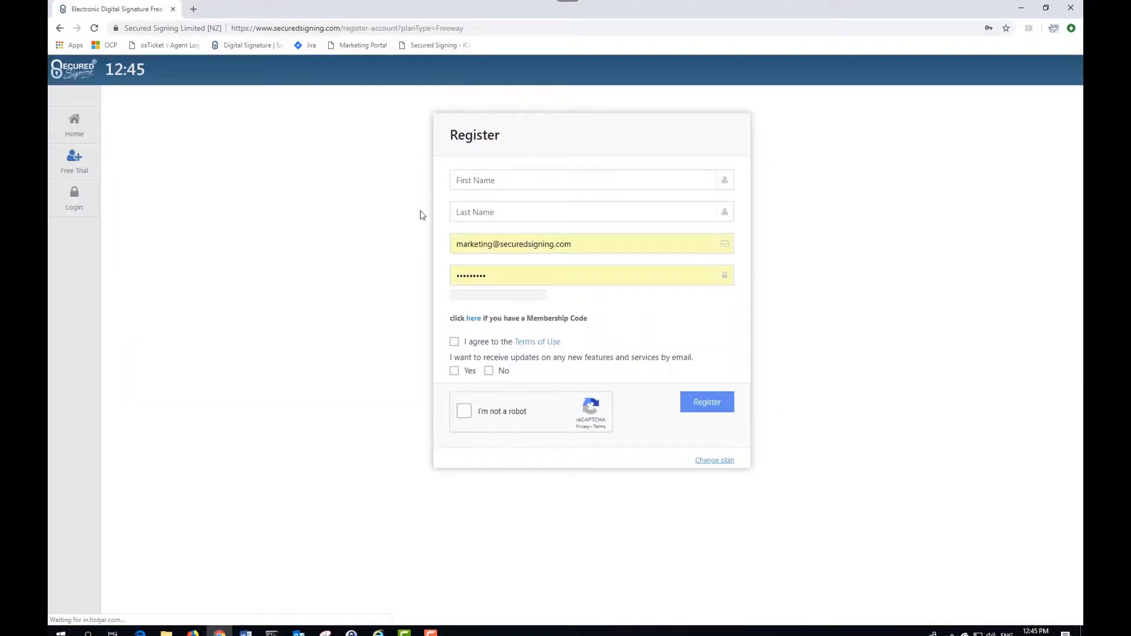
pyautogui.click(591, 212)
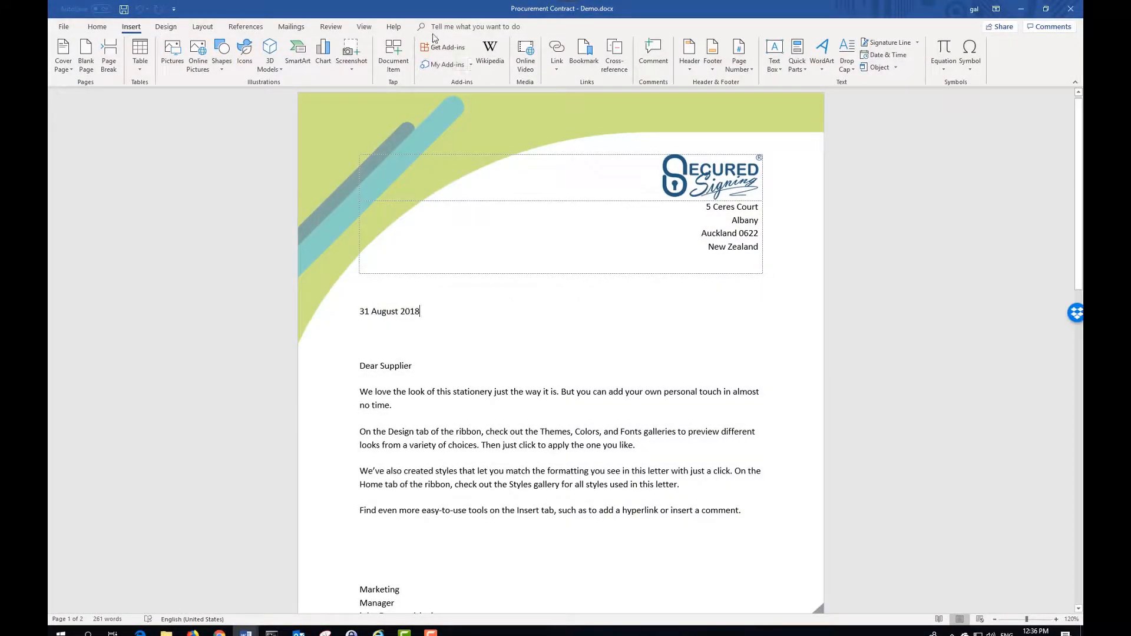
# - Search the Office add-in store for 'Secure' and add Secured Signing for Word
pyautogui.click(447, 47)
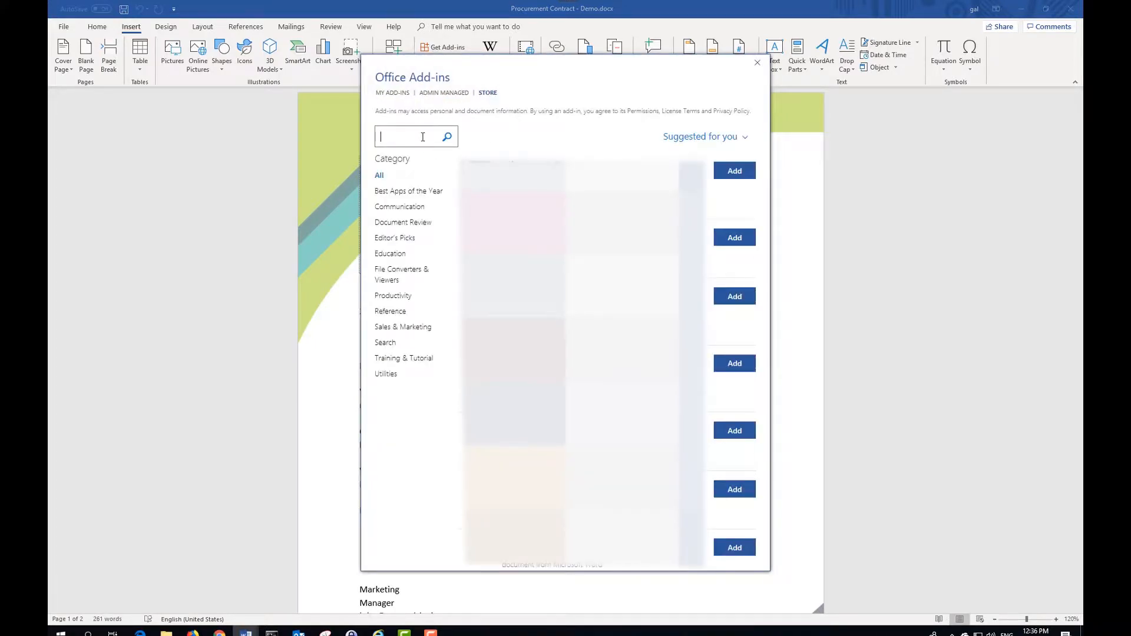
pyautogui.write('Secured Signing')
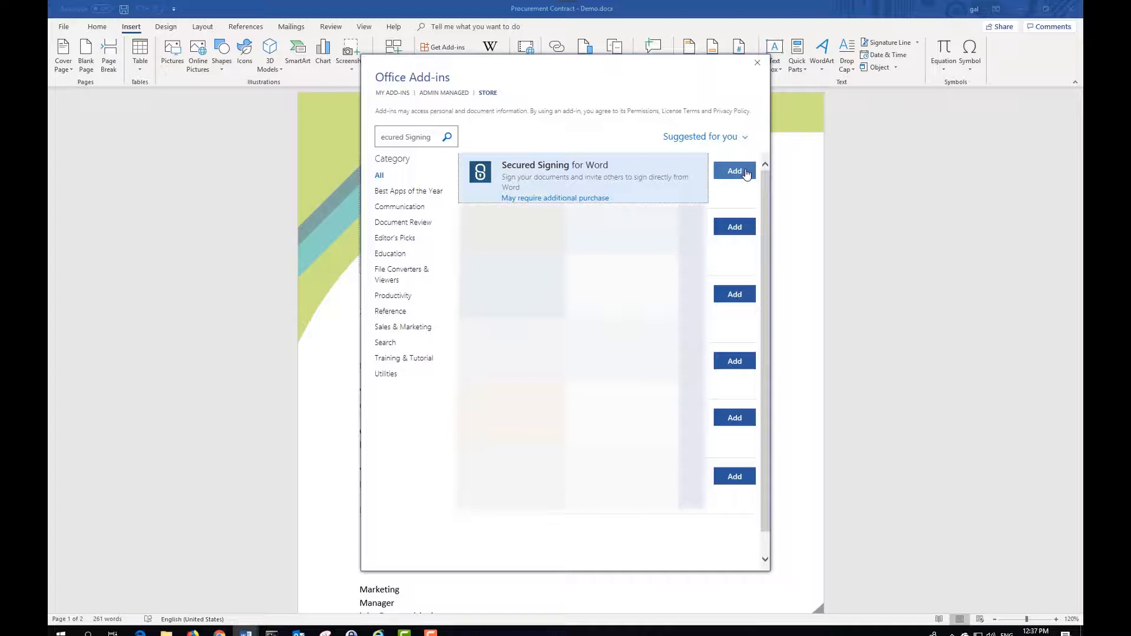
pyautogui.click(734, 171)
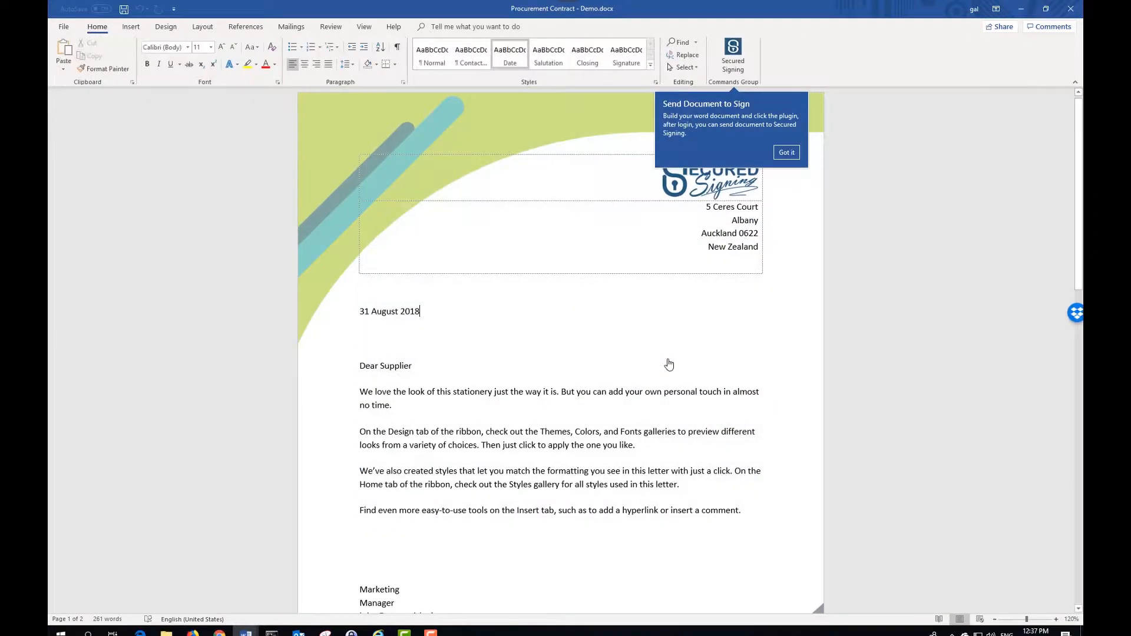
# - Dismiss the add-in tip, open the Secured Signing pane and start logging in
pyautogui.click(786, 152)
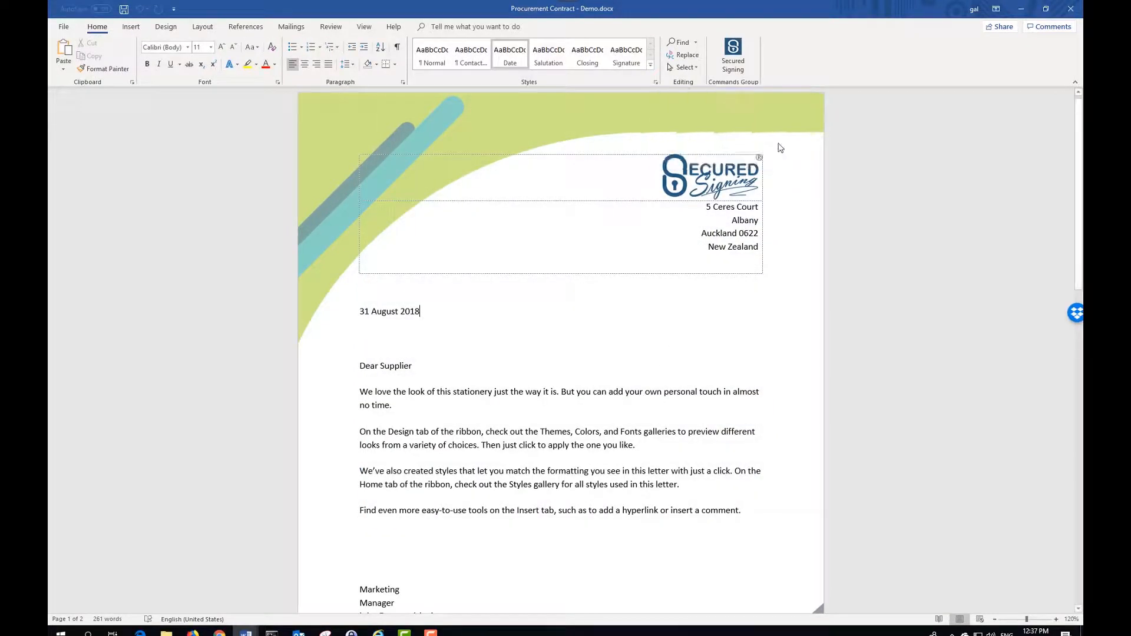
pyautogui.click(733, 54)
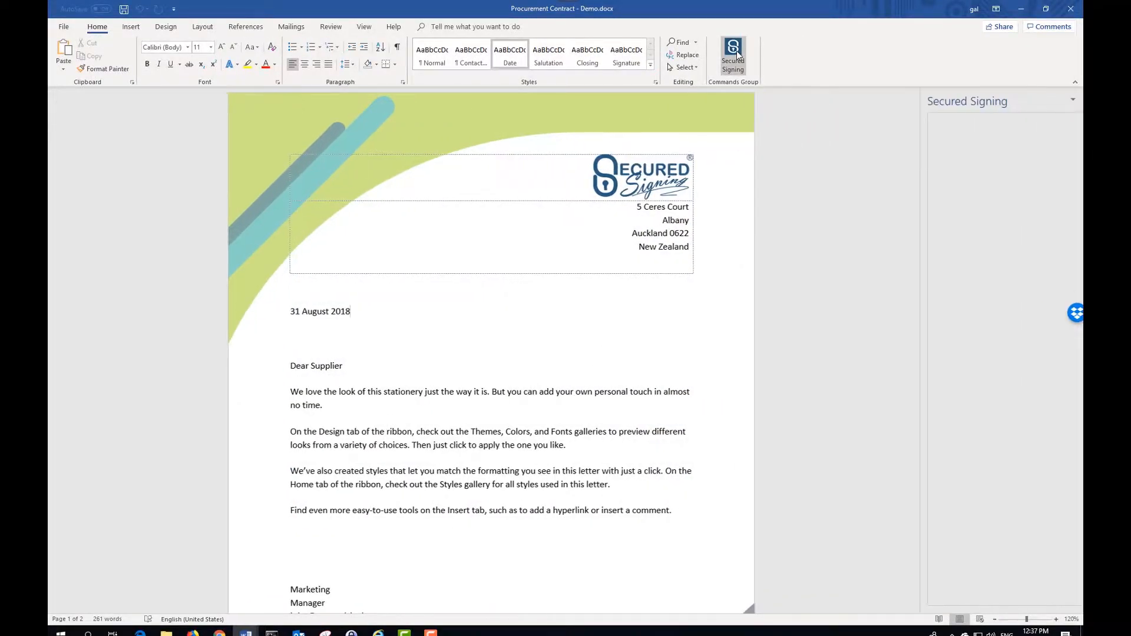
pyautogui.click(733, 57)
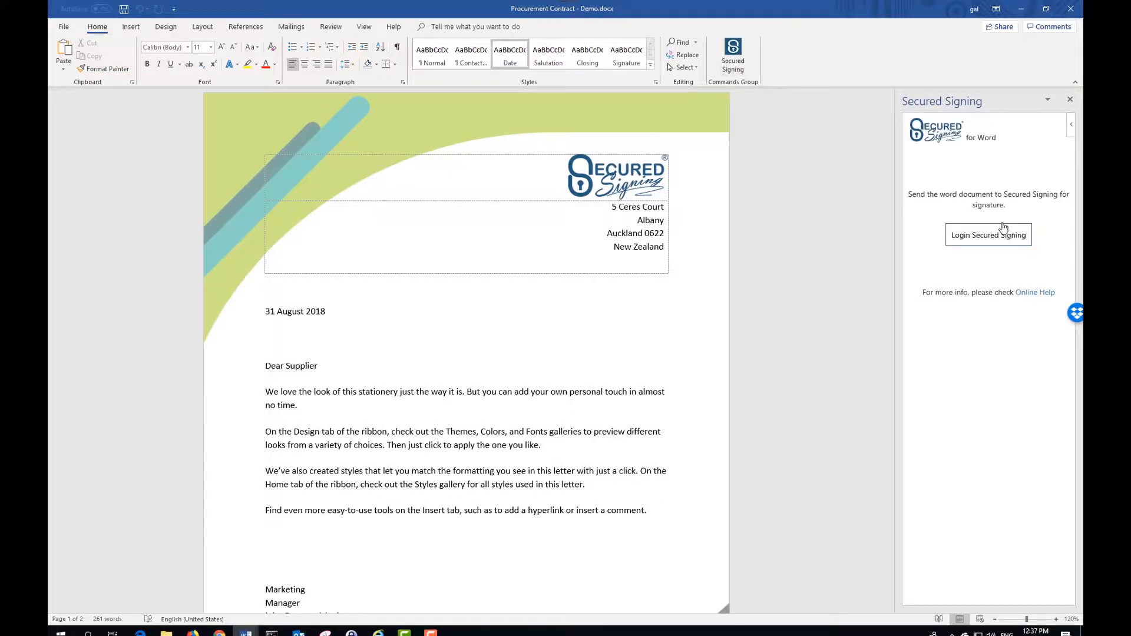
pyautogui.click(988, 235)
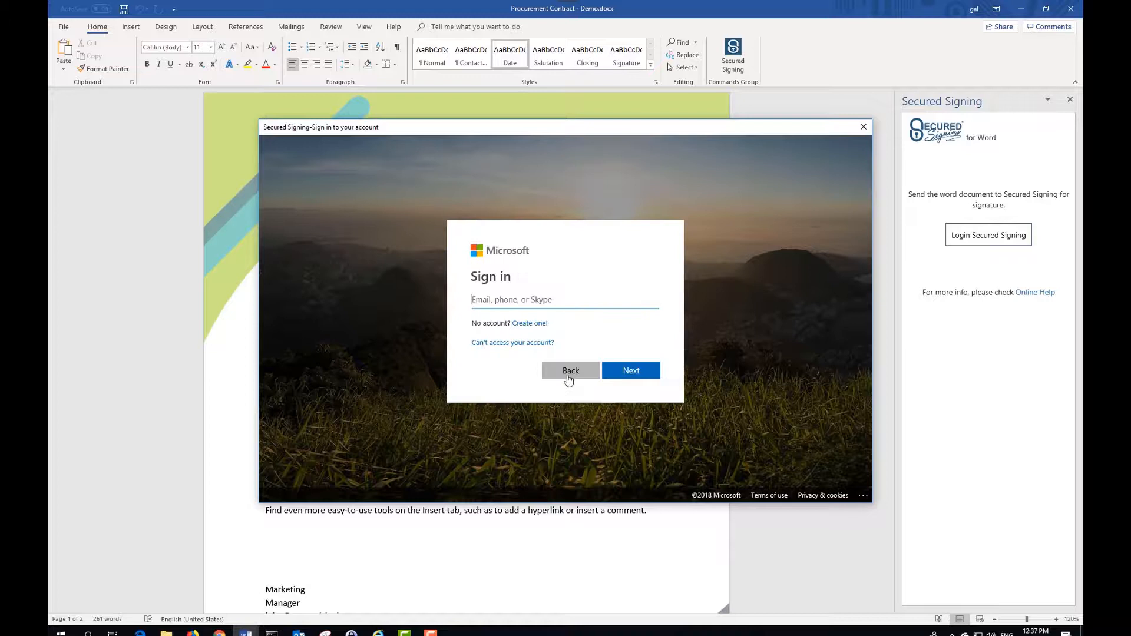
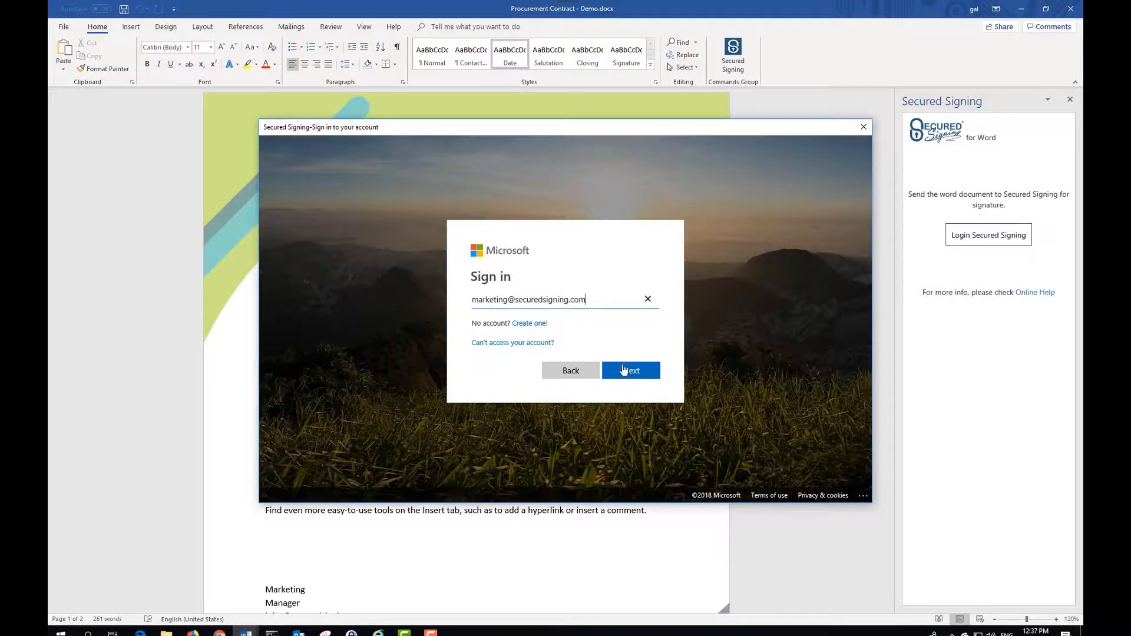
# - Sign in to Secured Signing with the account email and password
pyautogui.click(630, 370)
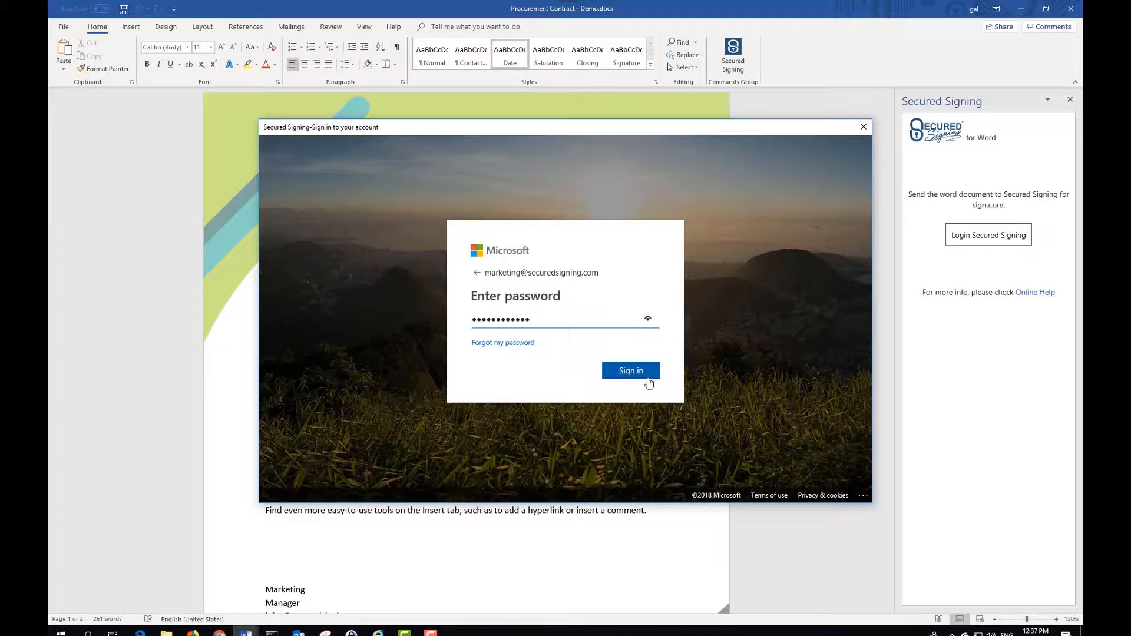
pyautogui.click(630, 370)
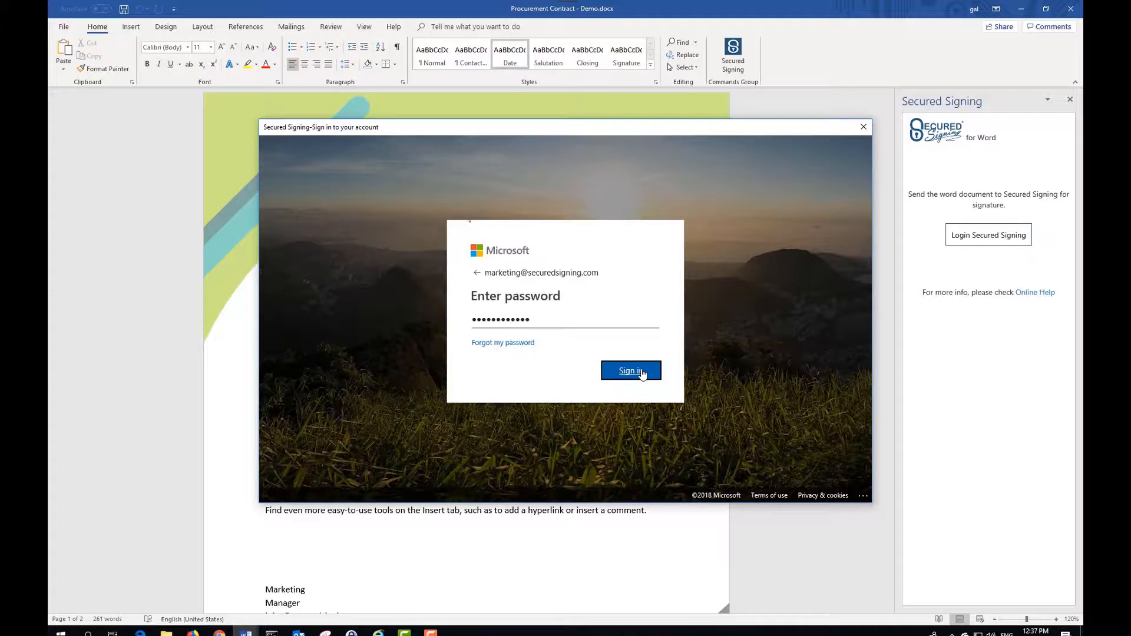
pyautogui.click(630, 370)
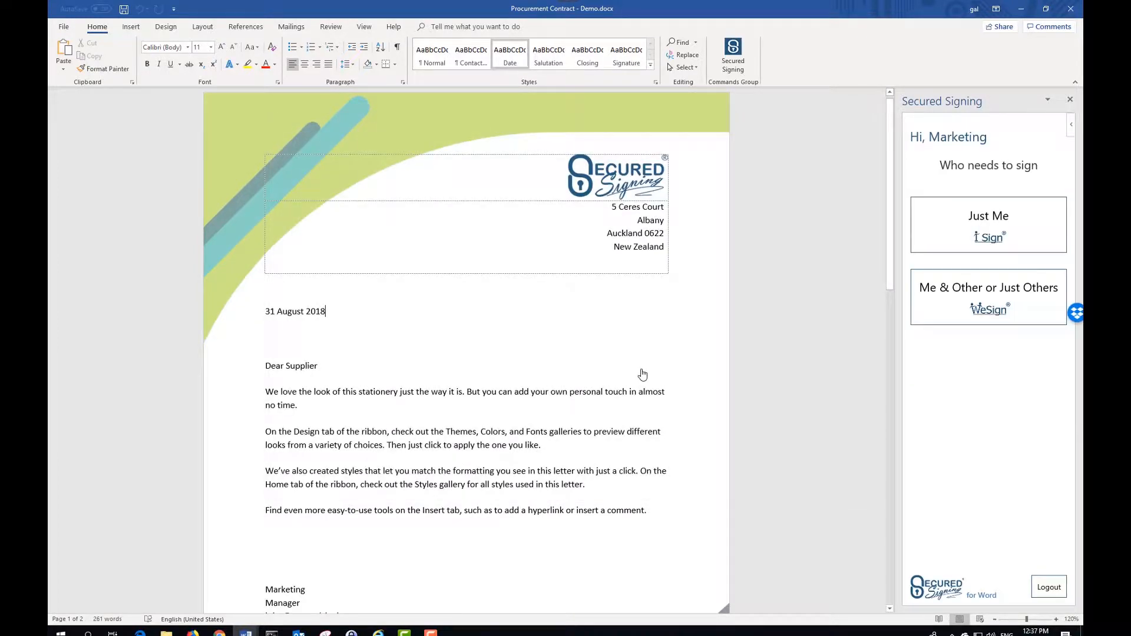
pyautogui.moveTo(636, 366)
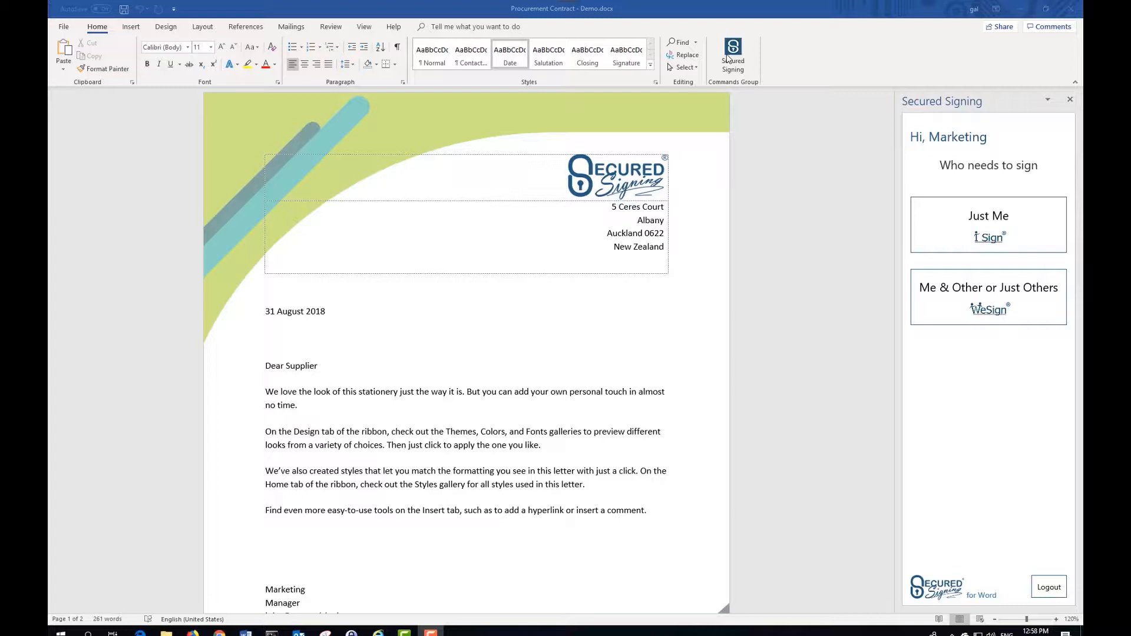
pyautogui.moveTo(814, 185)
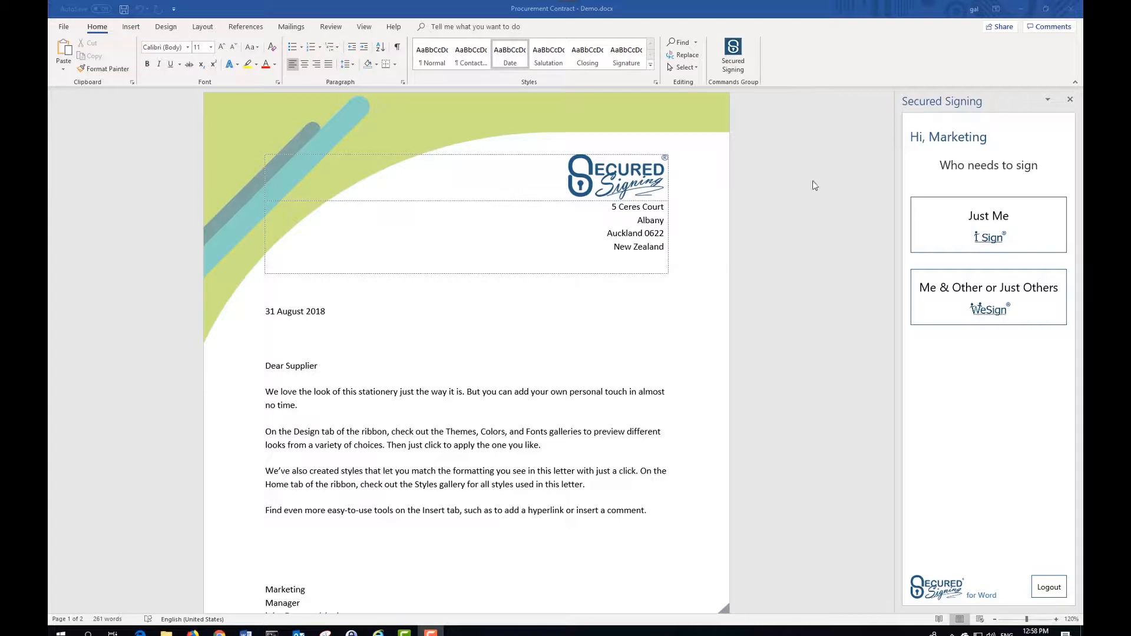
pyautogui.moveTo(956, 190)
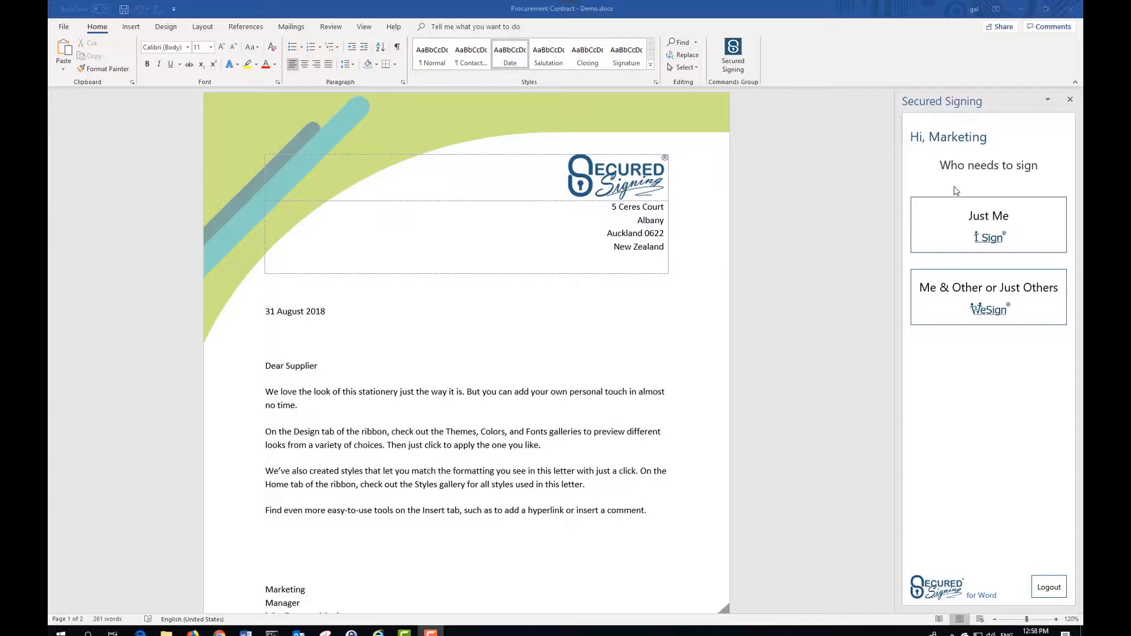
pyautogui.moveTo(981, 224)
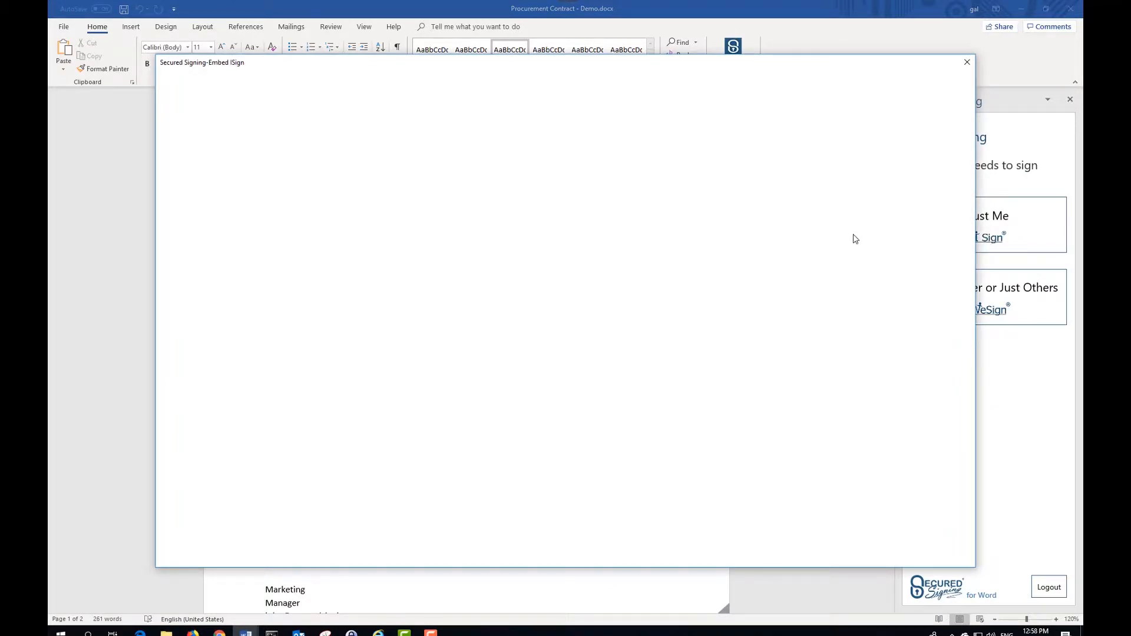
pyautogui.moveTo(841, 229)
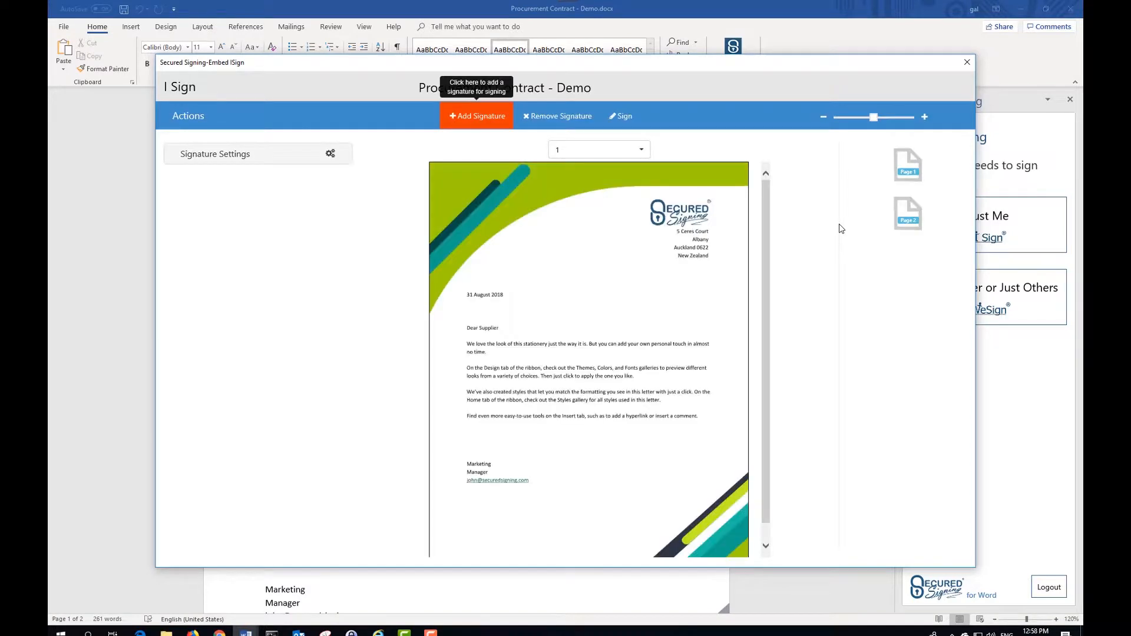
# - Place a signature field above the Marketing Manager sign-off, toggling Multi Page Signing on and off
pyautogui.click(476, 116)
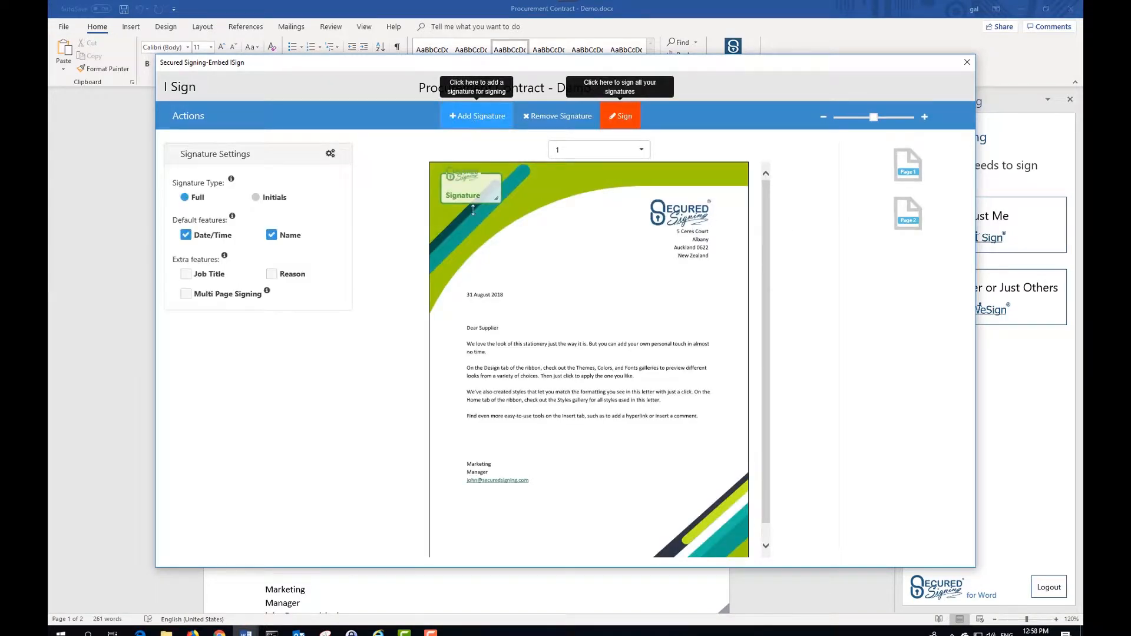
pyautogui.moveTo(470, 189); pyautogui.dragTo(497, 440)
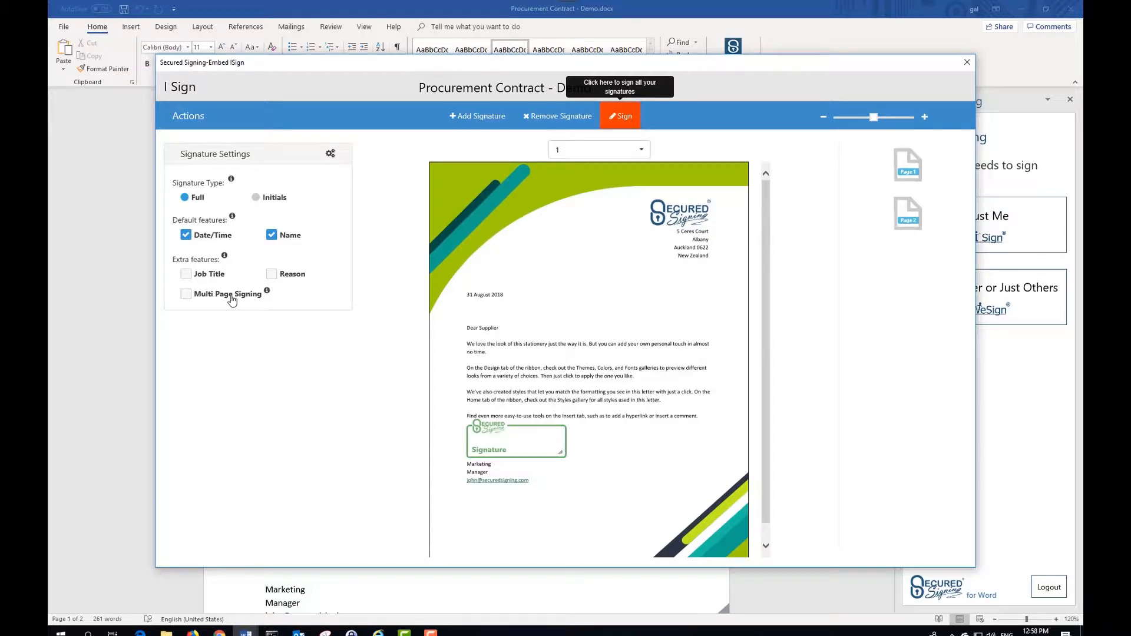
pyautogui.click(186, 294)
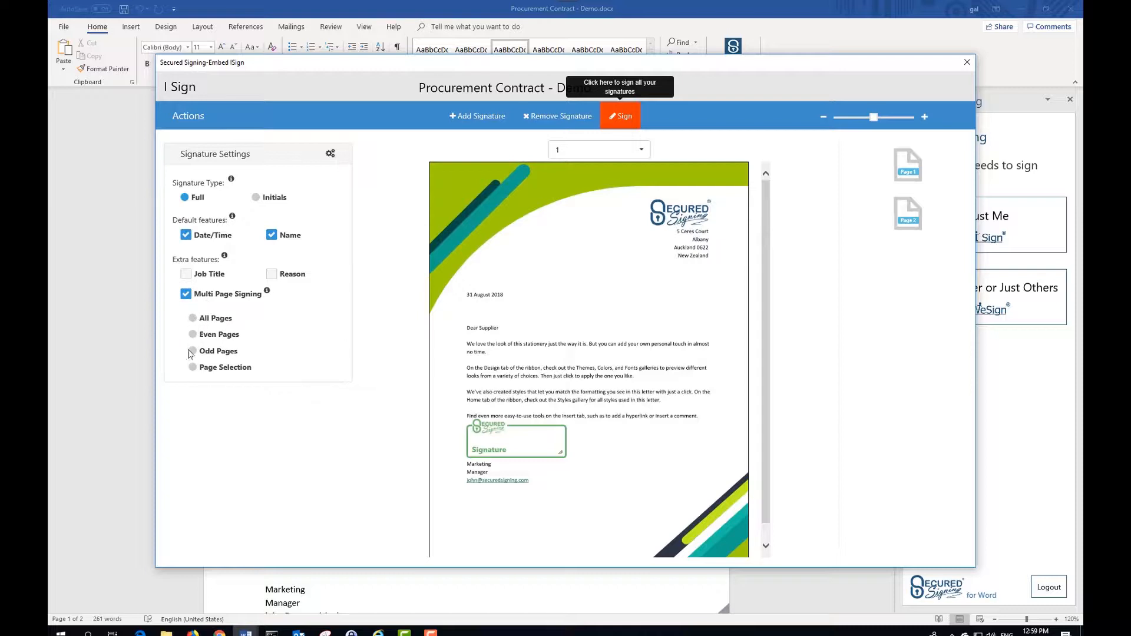
pyautogui.click(187, 294)
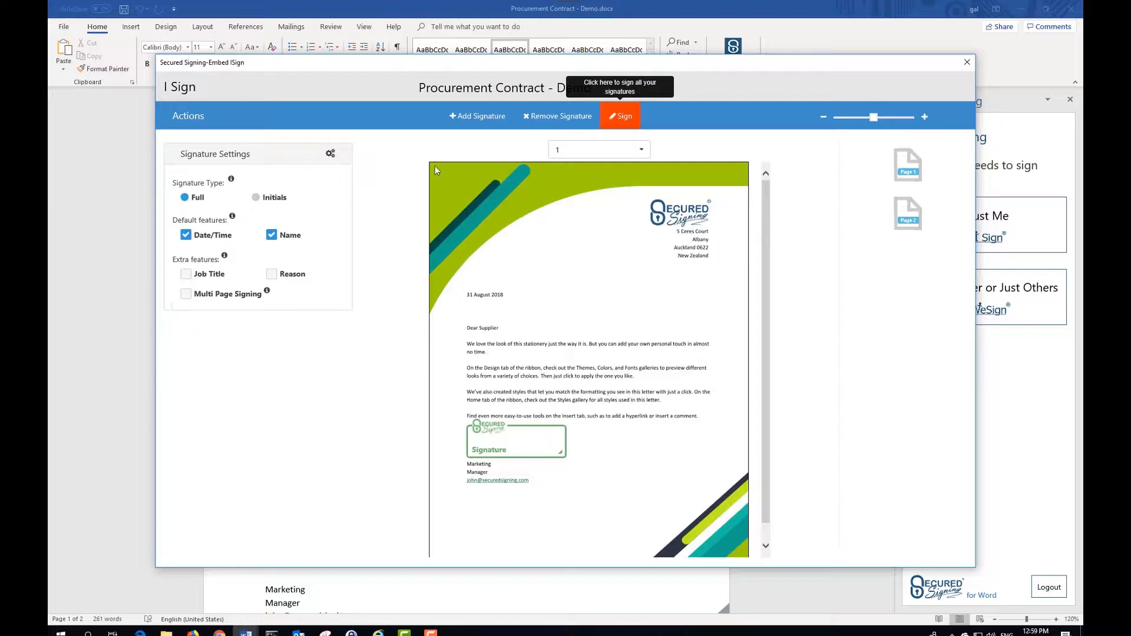
# - Sign the placed signature field, then choose WeSign to invite other signers
pyautogui.click(620, 116)
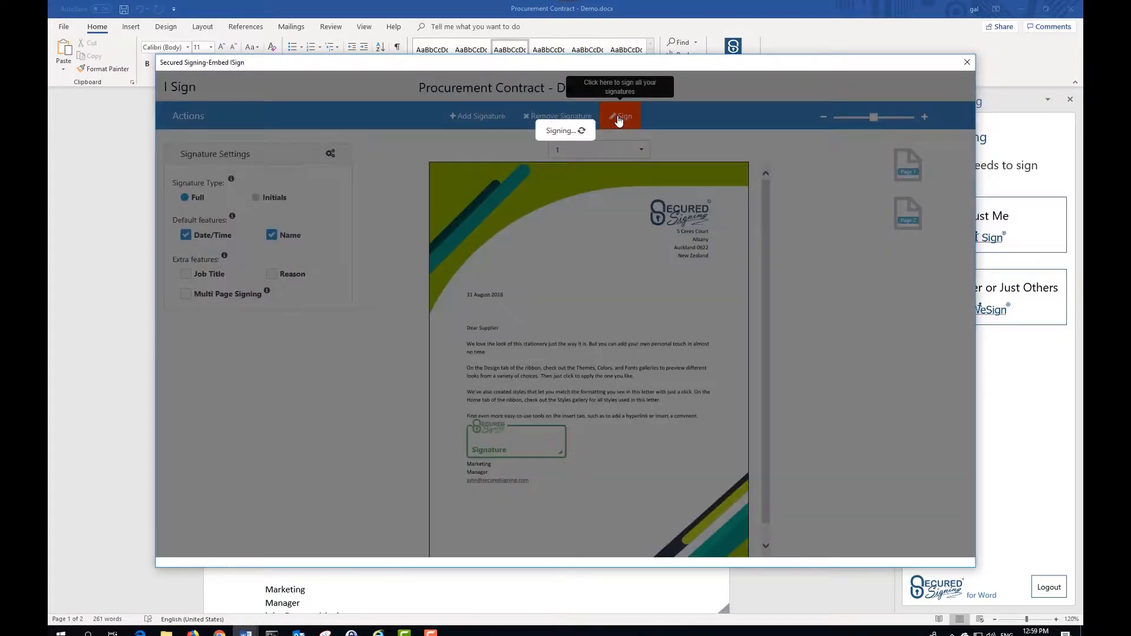
pyautogui.click(621, 116)
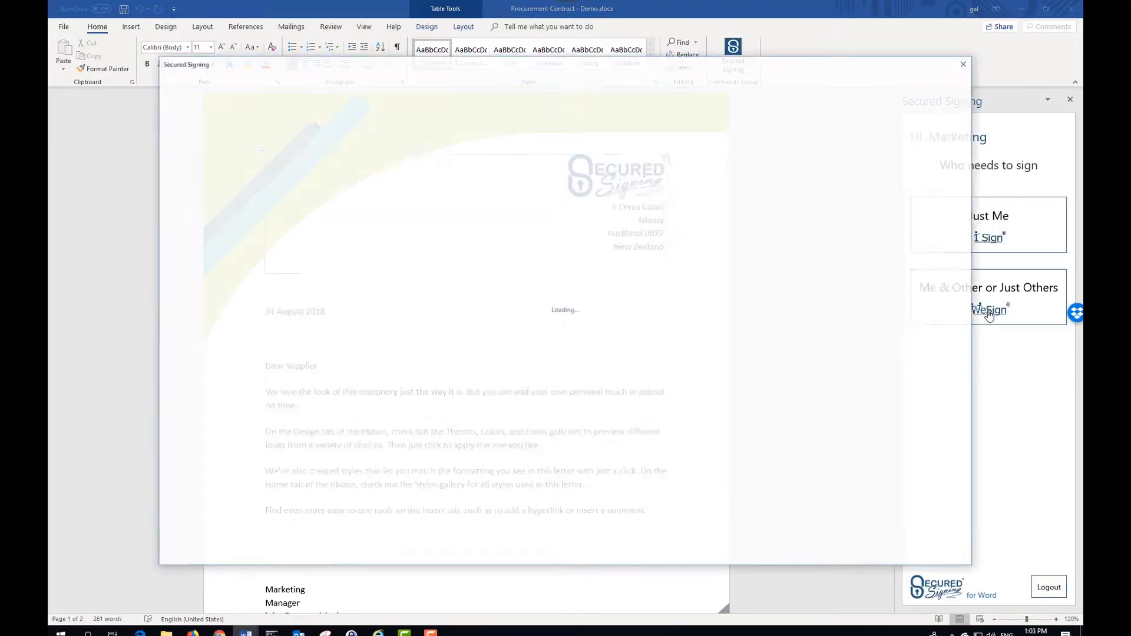
pyautogui.click(989, 309)
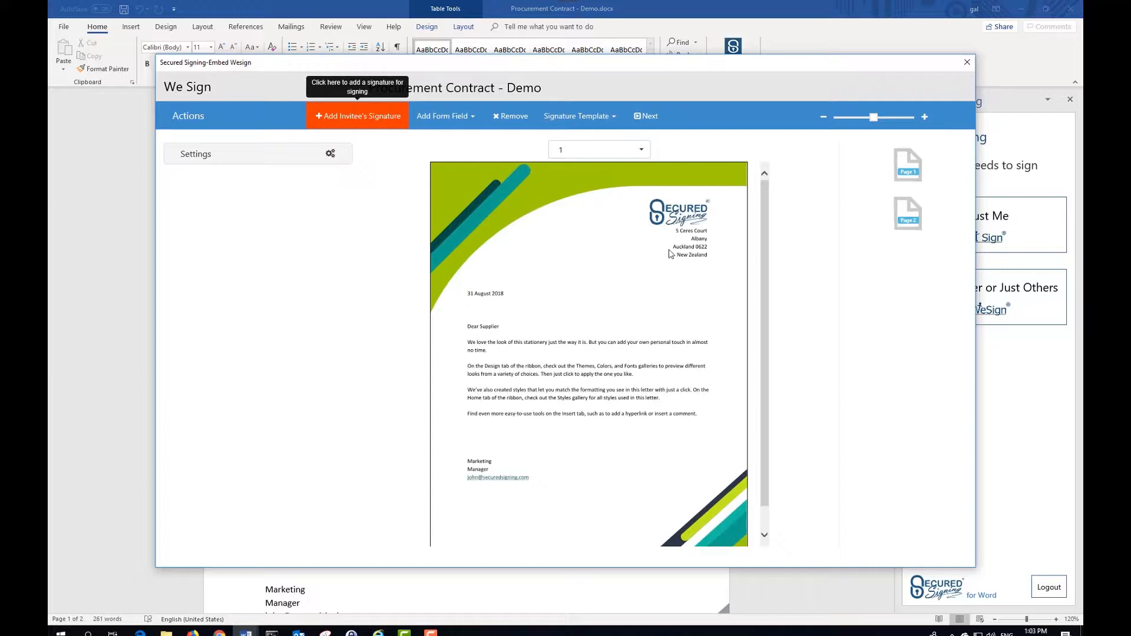
# - Add invitee 'adam' and move their signature field above the Marketing Manager sign-off
pyautogui.click(357, 115)
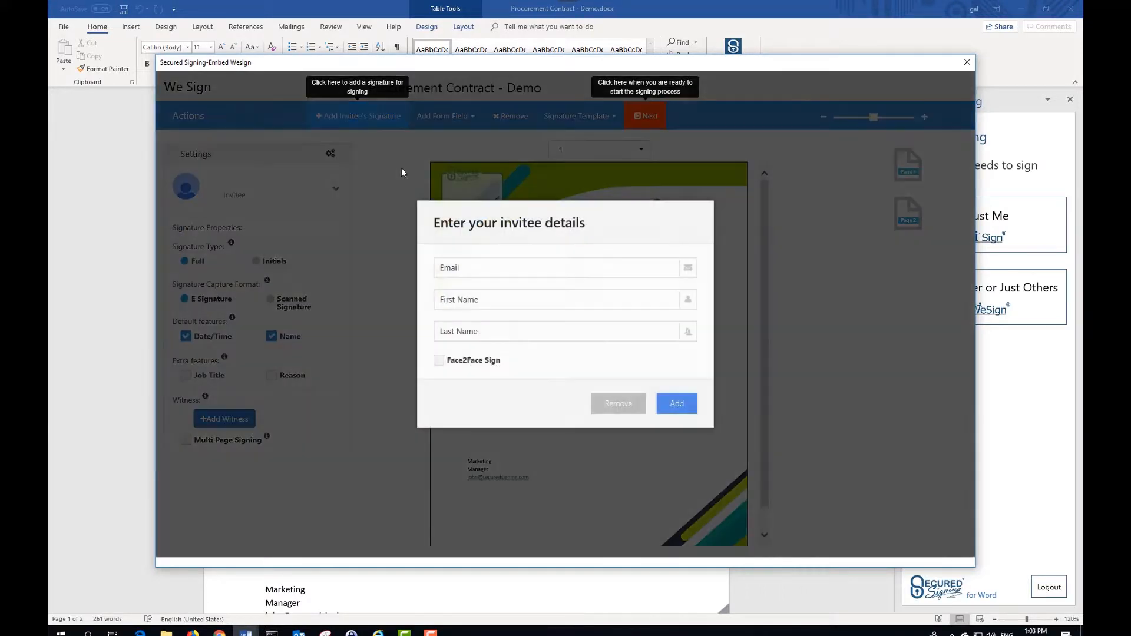
pyautogui.click(560, 268)
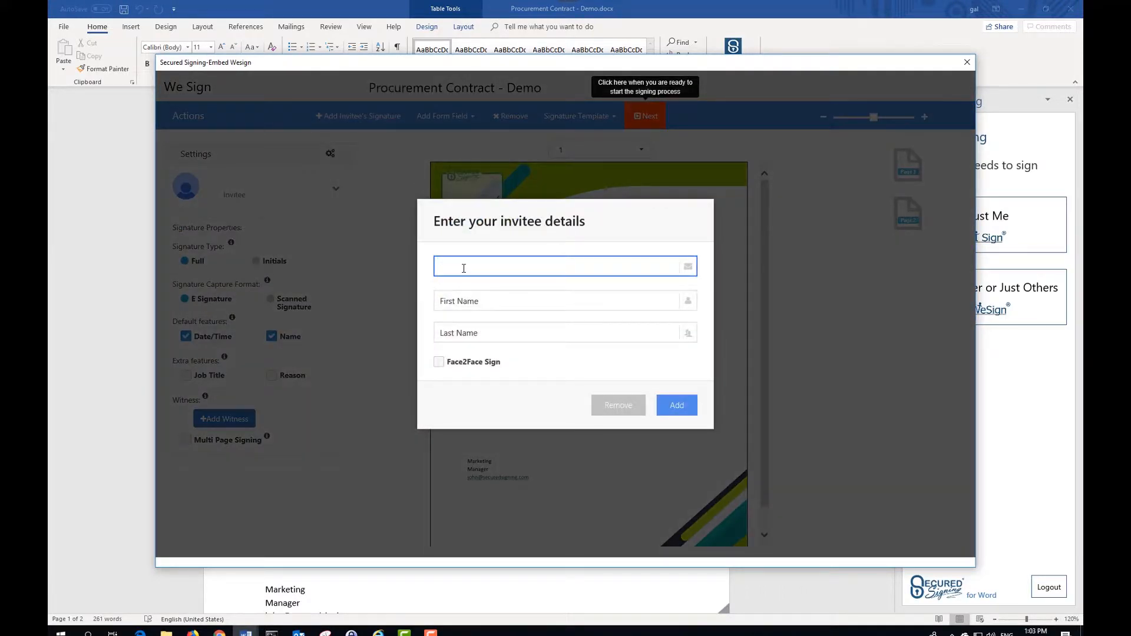
pyautogui.write('adam')
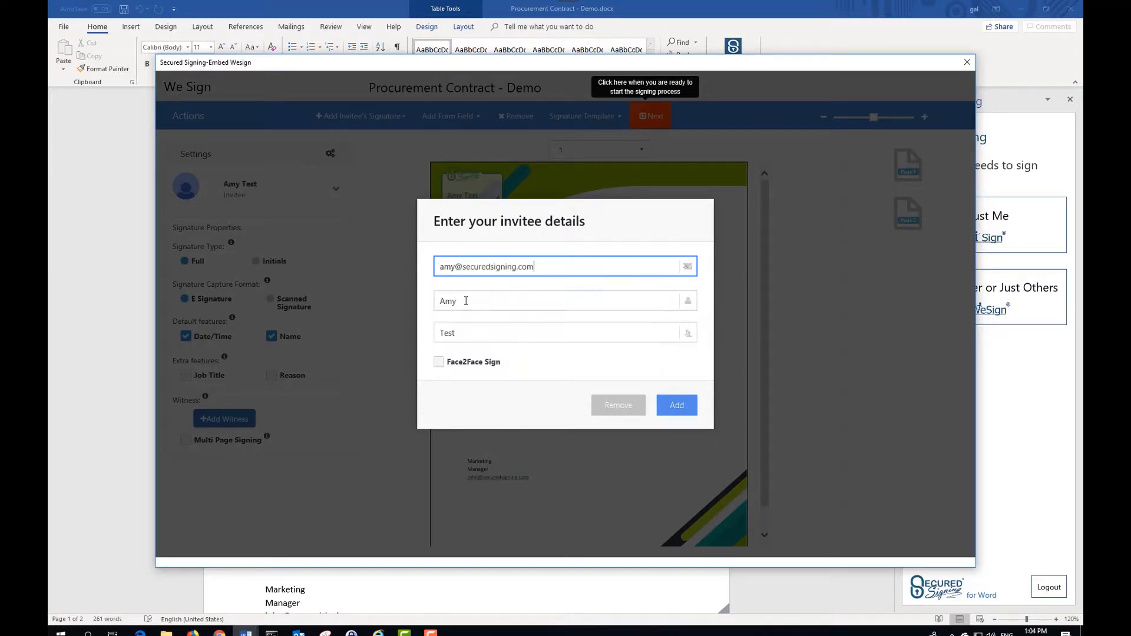
pyautogui.click(675, 405)
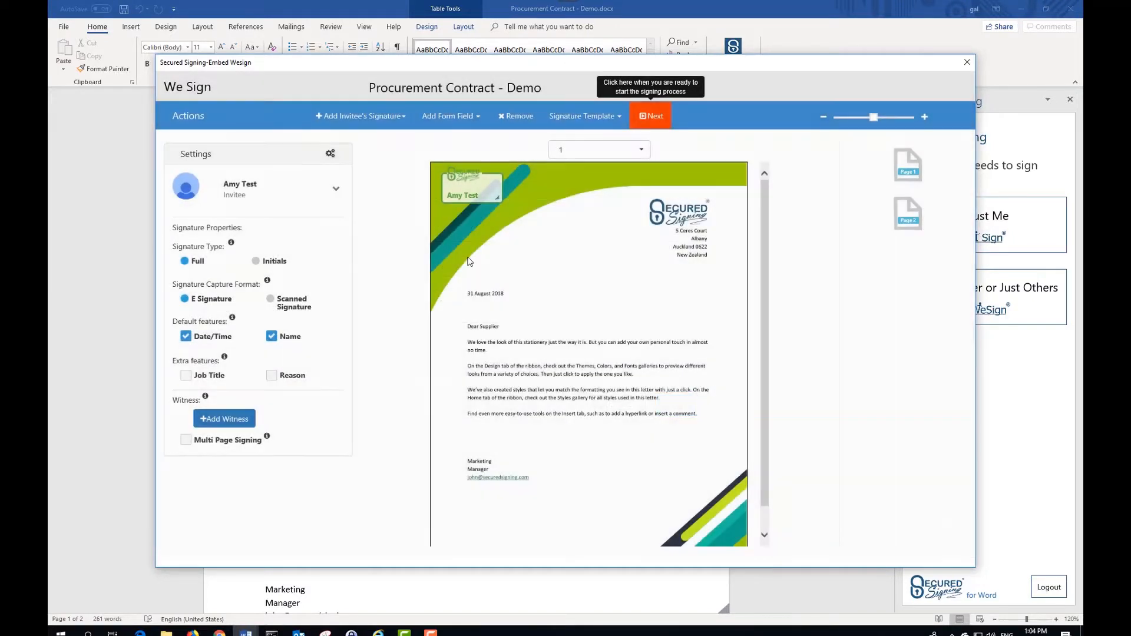
pyautogui.moveTo(472, 186); pyautogui.dragTo(496, 433)
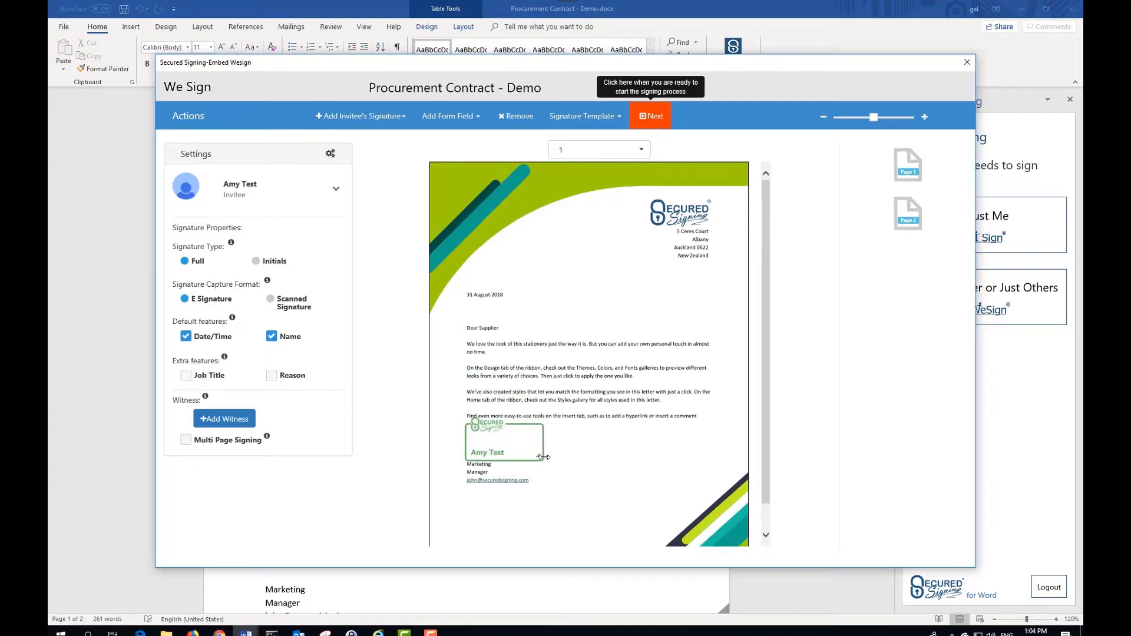
pyautogui.click(360, 116)
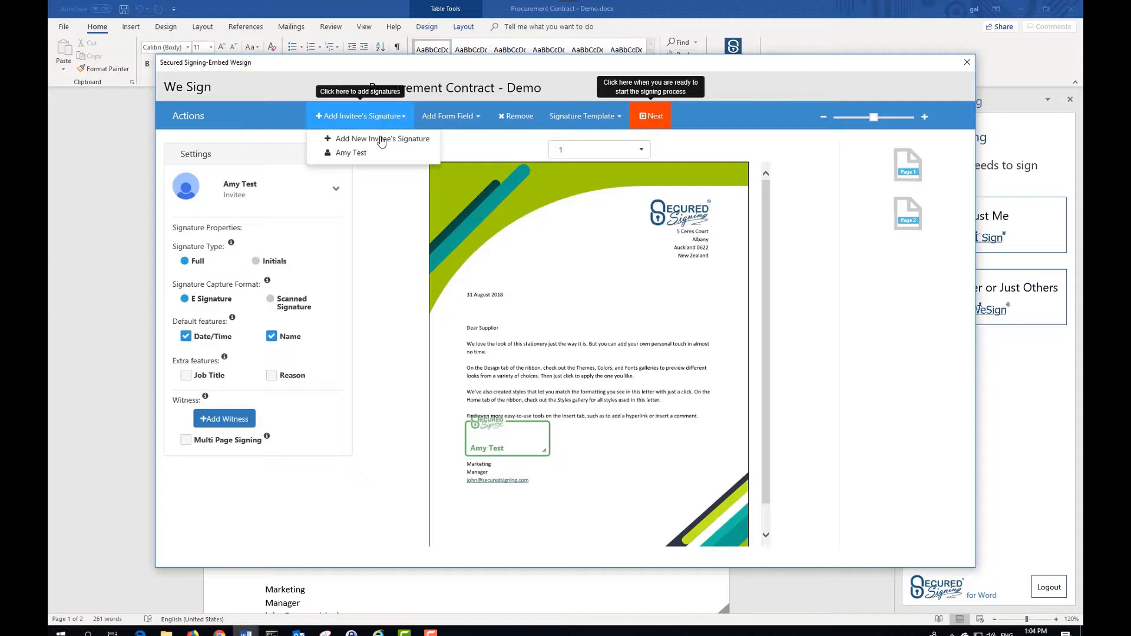
pyautogui.click(382, 138)
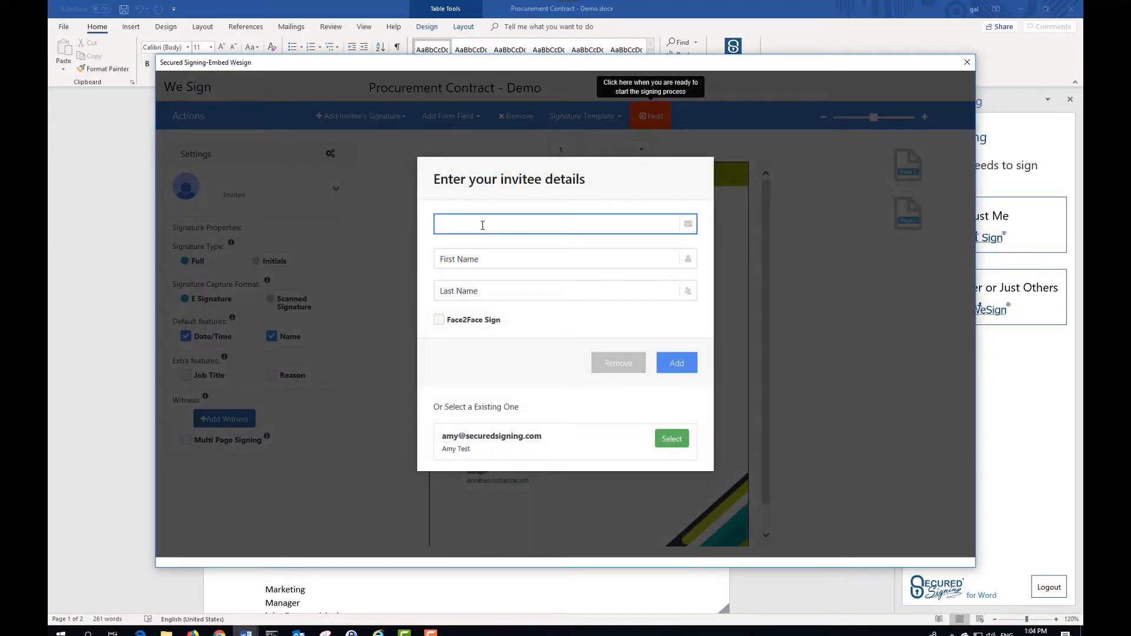
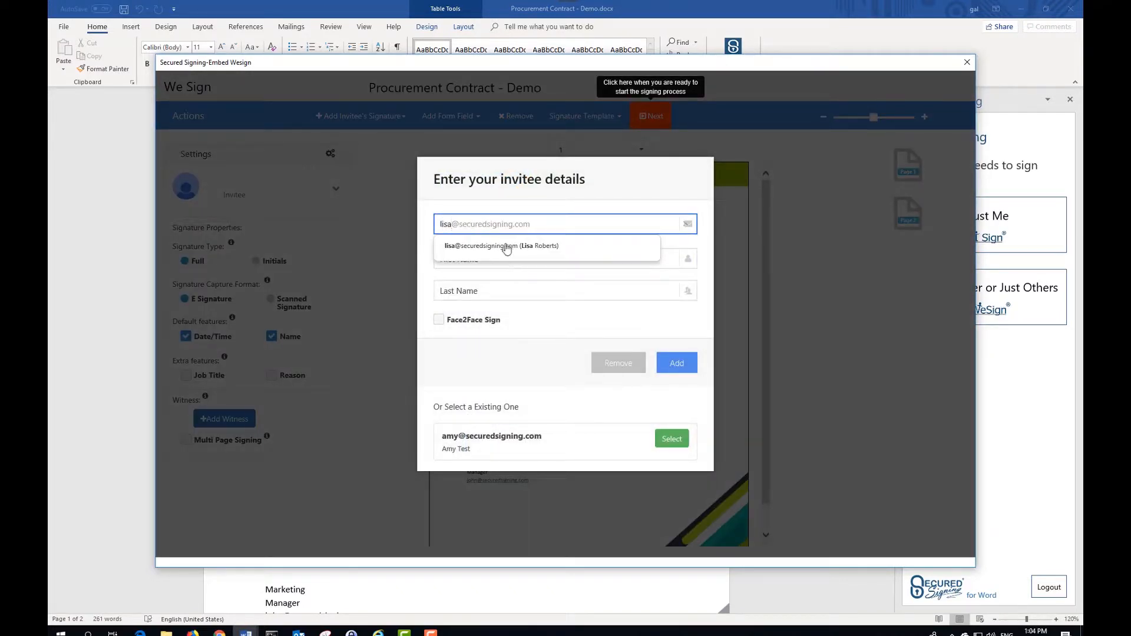
pyautogui.click(501, 245)
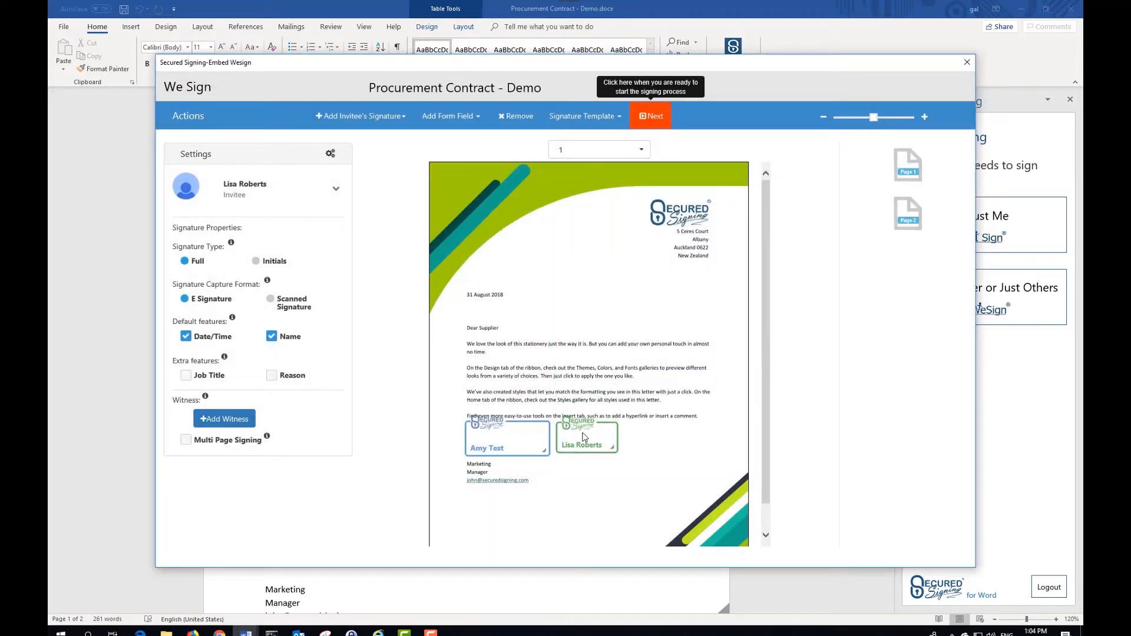
pyautogui.moveTo(617, 433); pyautogui.dragTo(659, 456)
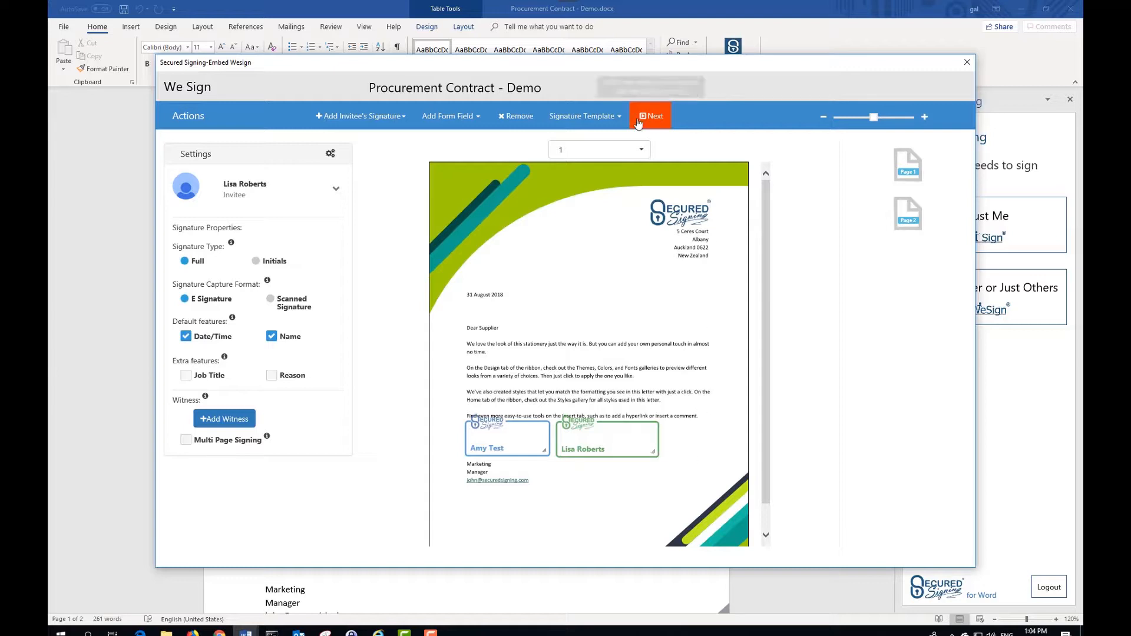
# - Turn off SMS notification and review before signing for the invitees, then send the invitations
pyautogui.click(653, 115)
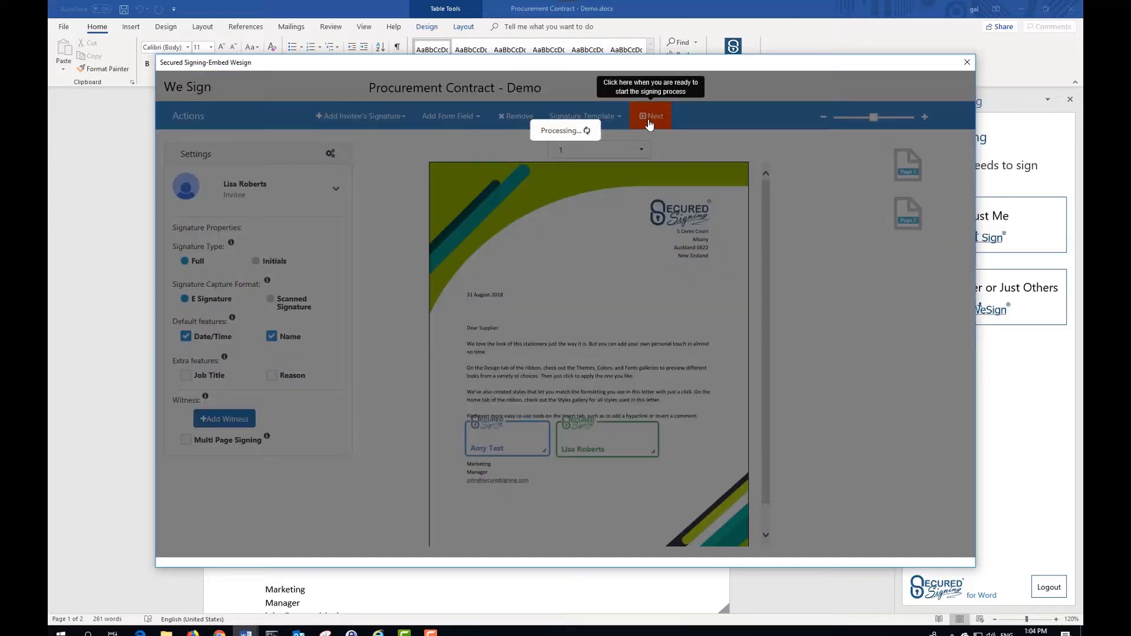
pyautogui.click(650, 115)
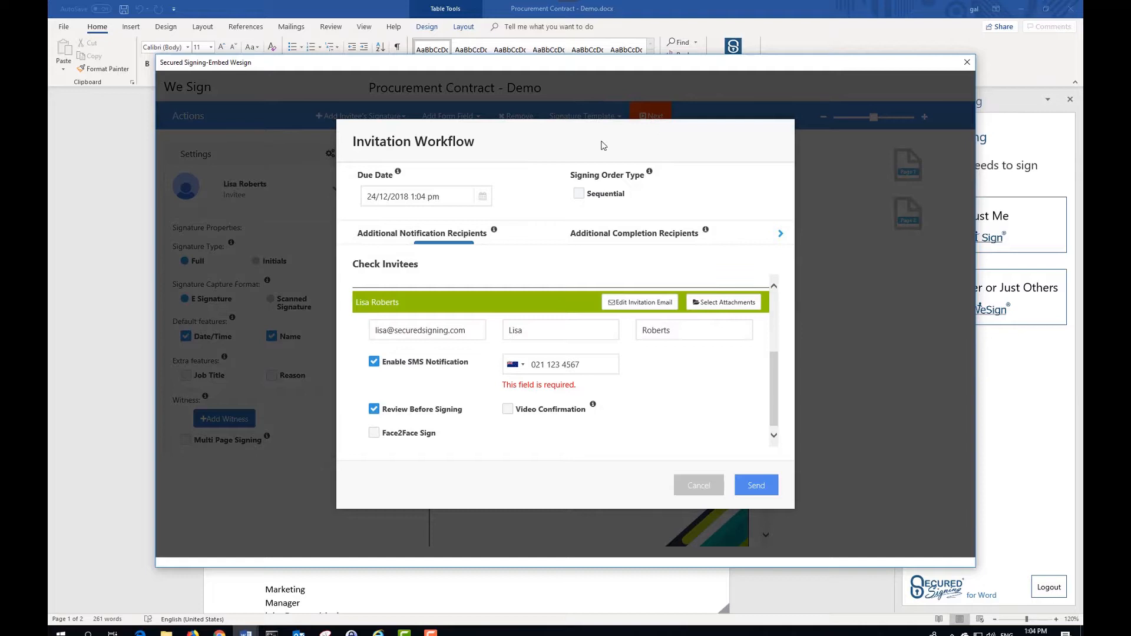
pyautogui.moveTo(542, 161)
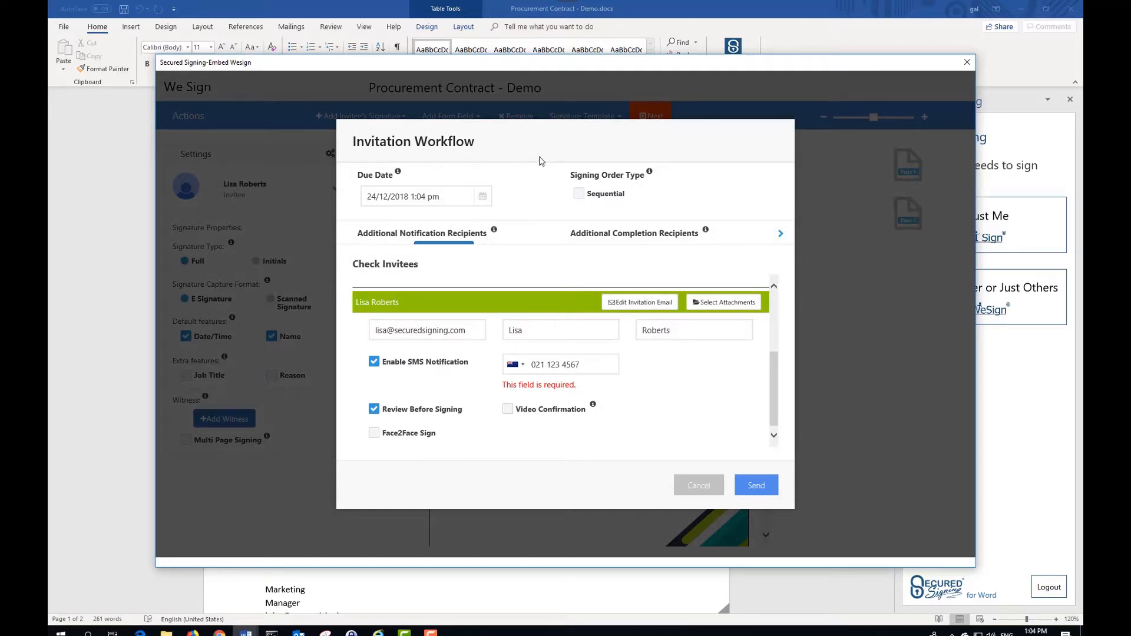
pyautogui.click(419, 197)
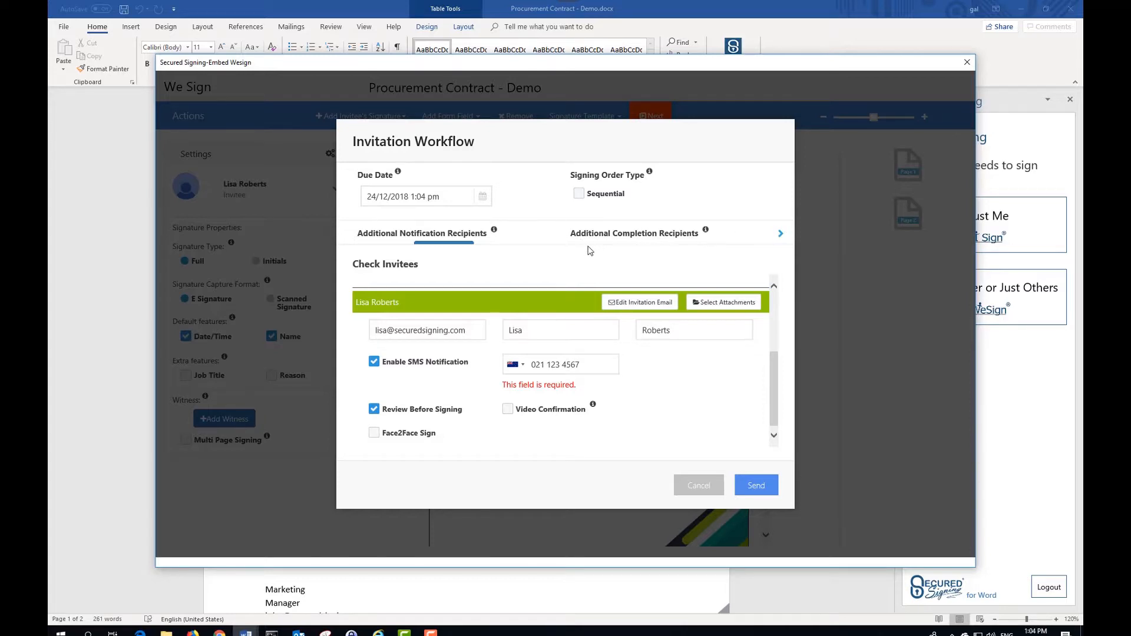
pyautogui.moveTo(640, 302)
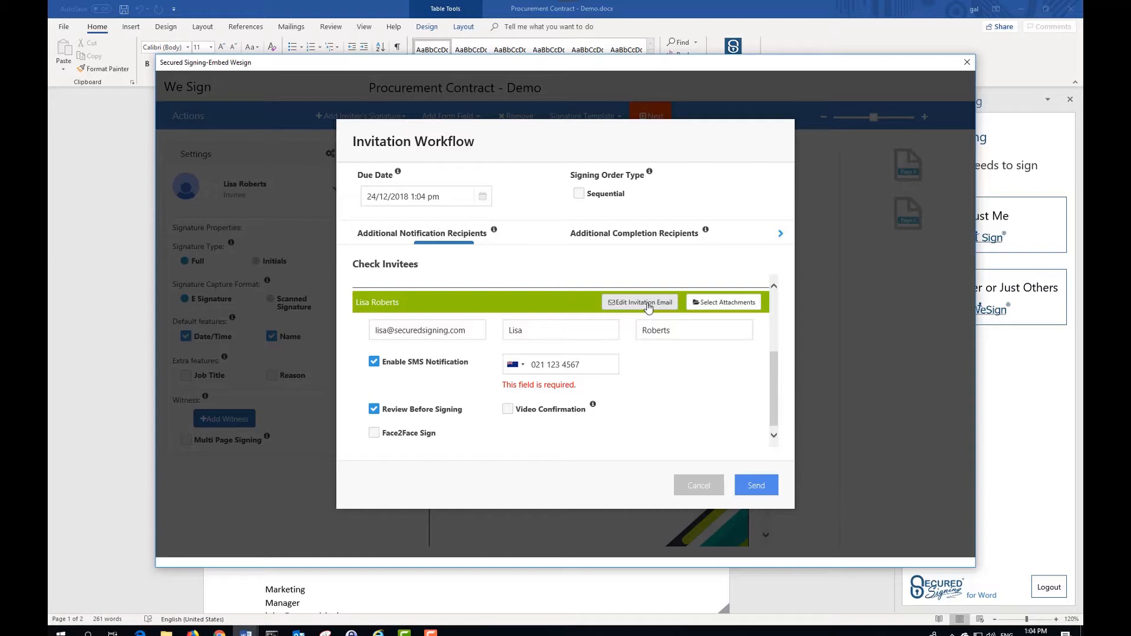
pyautogui.moveTo(722, 301)
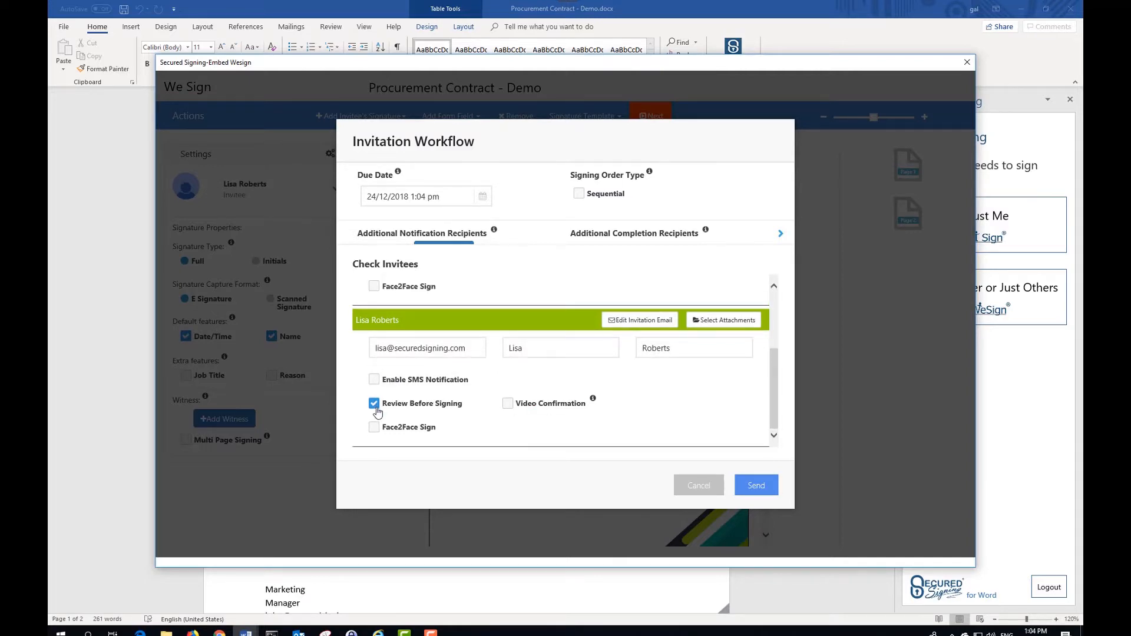
pyautogui.scroll(-3)
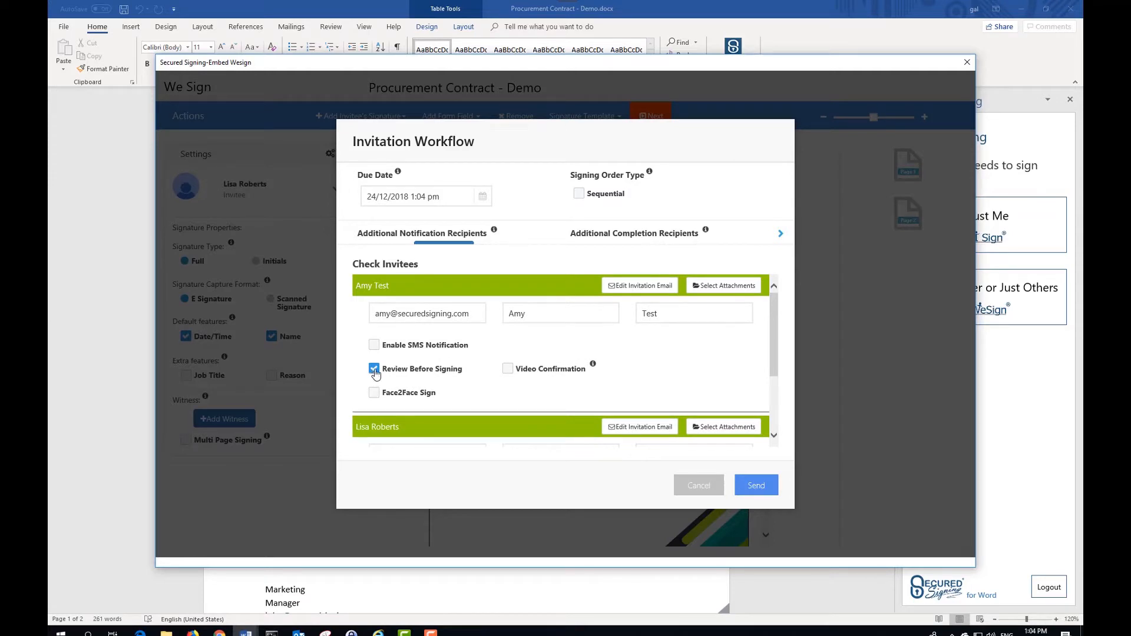
pyautogui.click(374, 369)
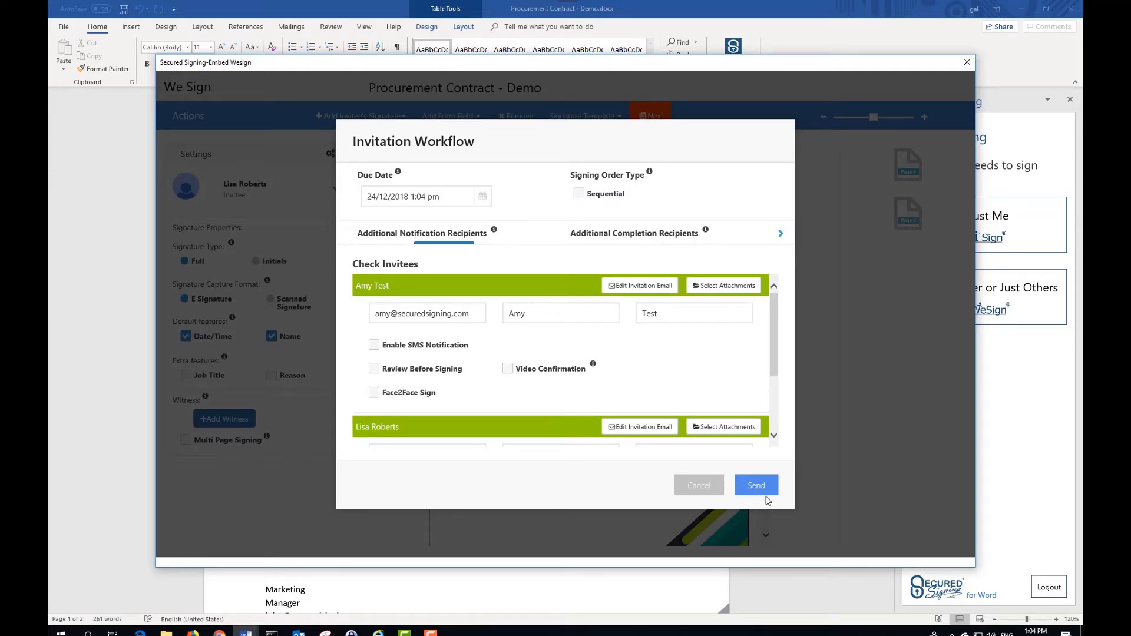
pyautogui.click(756, 485)
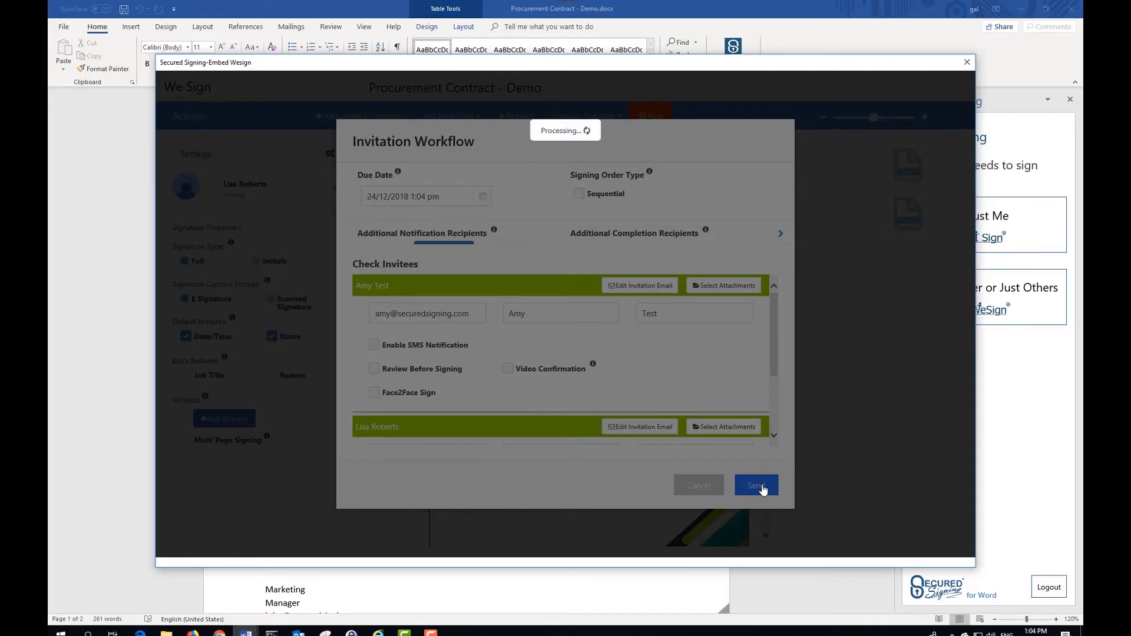
pyautogui.click(755, 485)
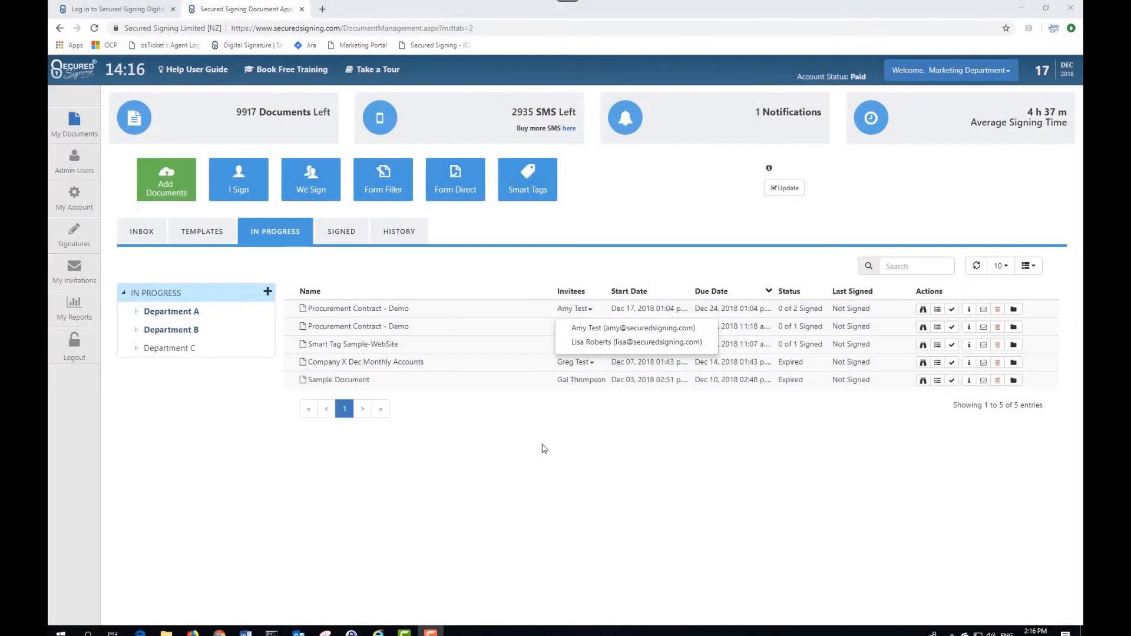
pyautogui.moveTo(268, 293)
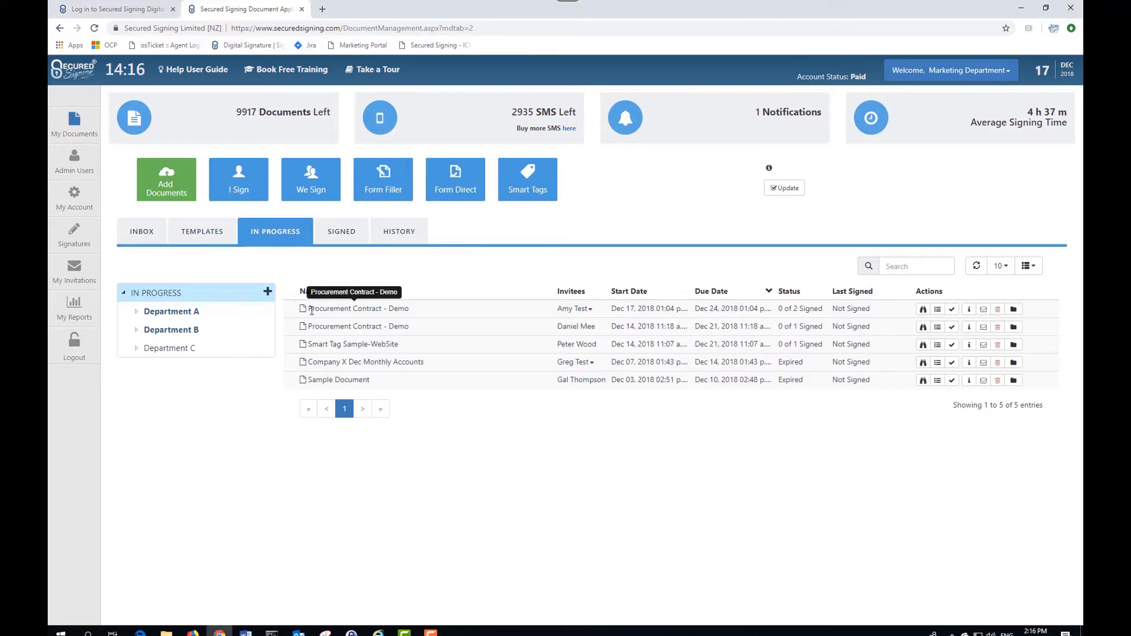
pyautogui.moveTo(554, 321)
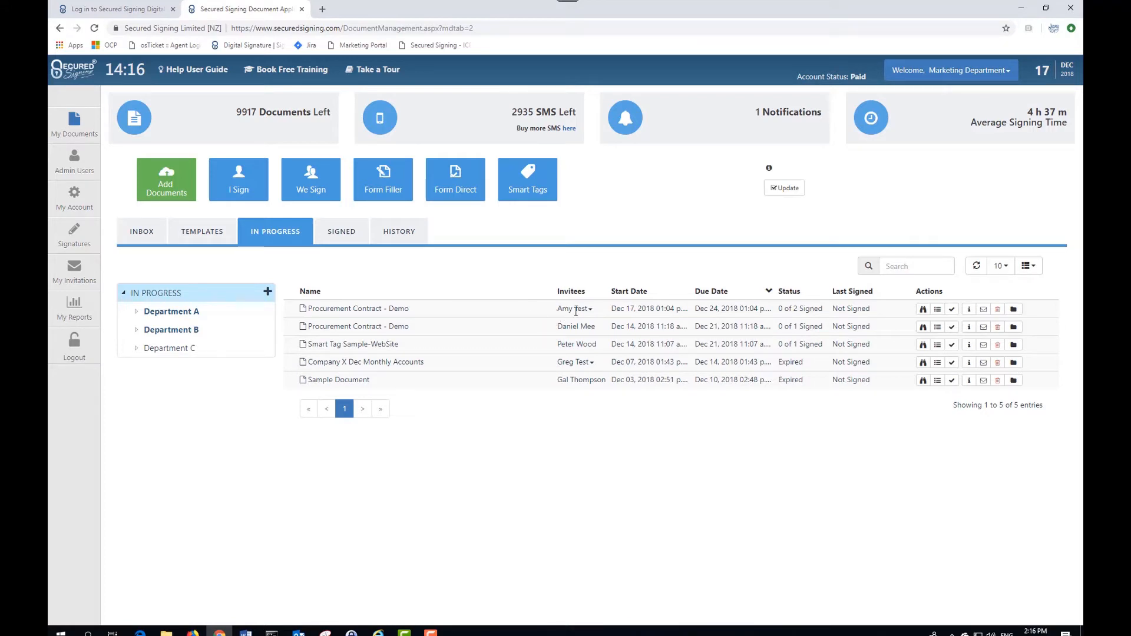
# - Show the invitee list on the Procurement Contract - Demo row under In Progress
pyautogui.click(572, 309)
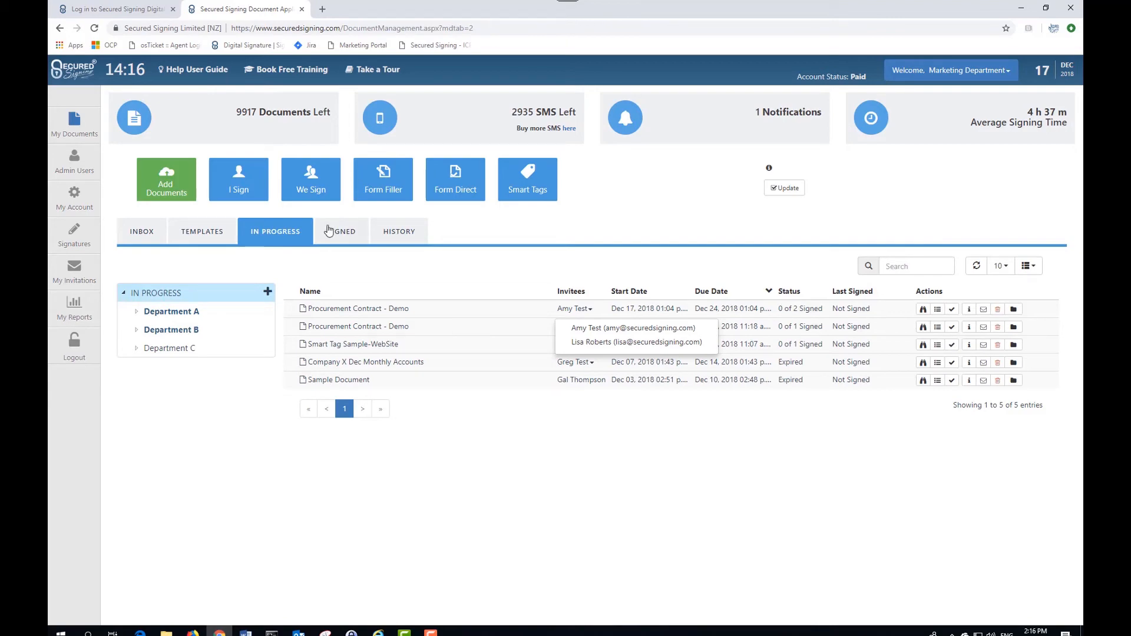
pyautogui.moveTo(336, 238)
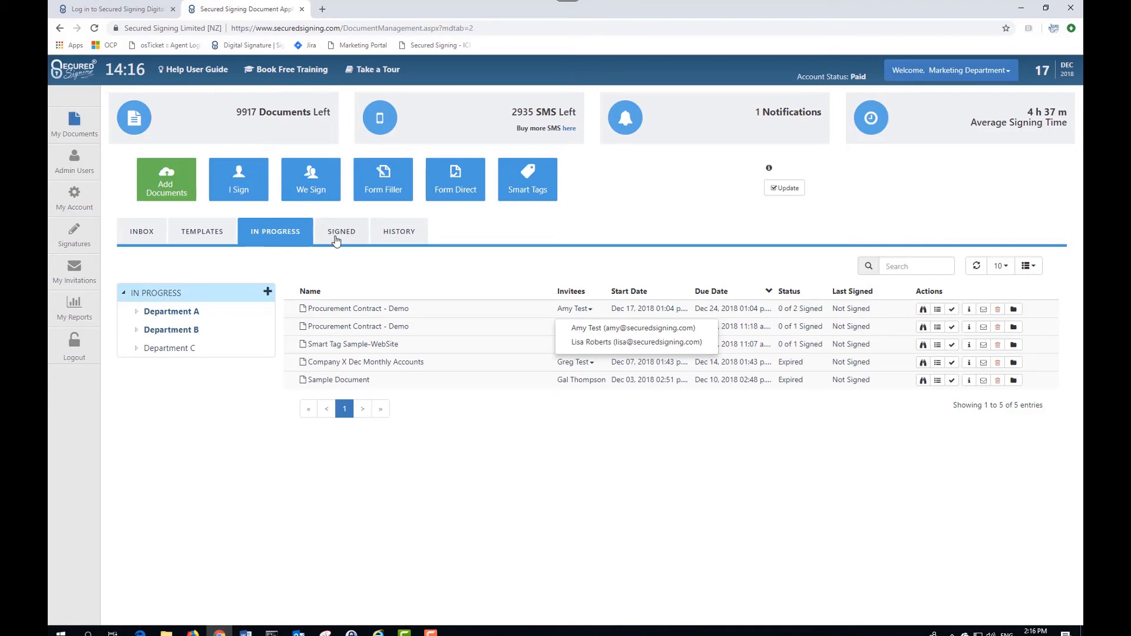